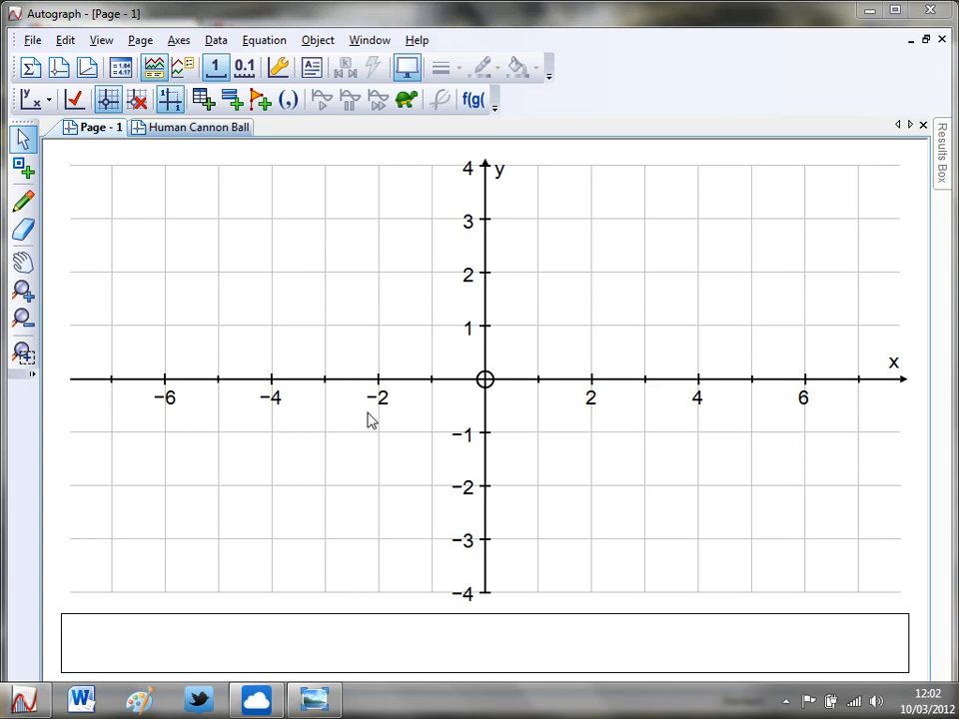
{"action": "mouse_move", "coordinate": [351, 328]}
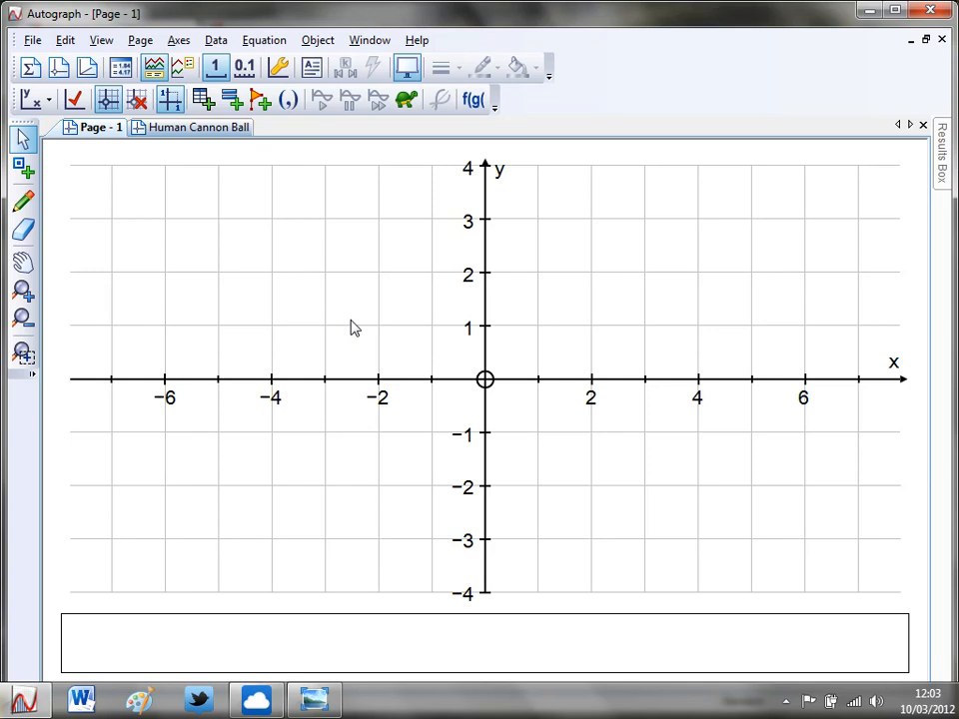
{"action": "mouse_move", "coordinate": [420, 276]}
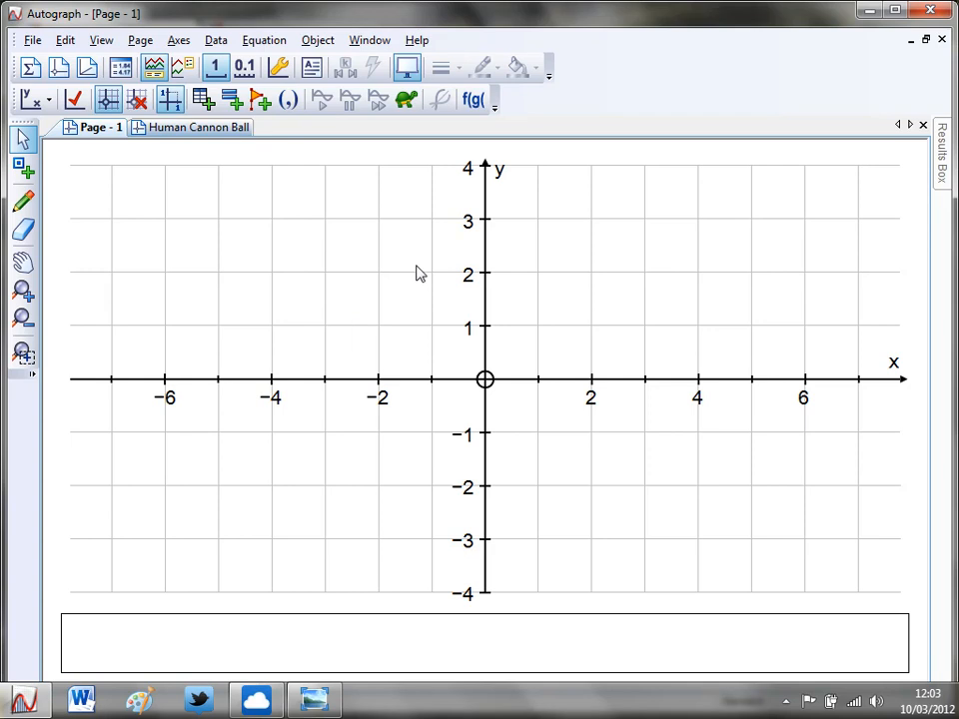
{"action": "mouse_move", "coordinate": [559, 408]}
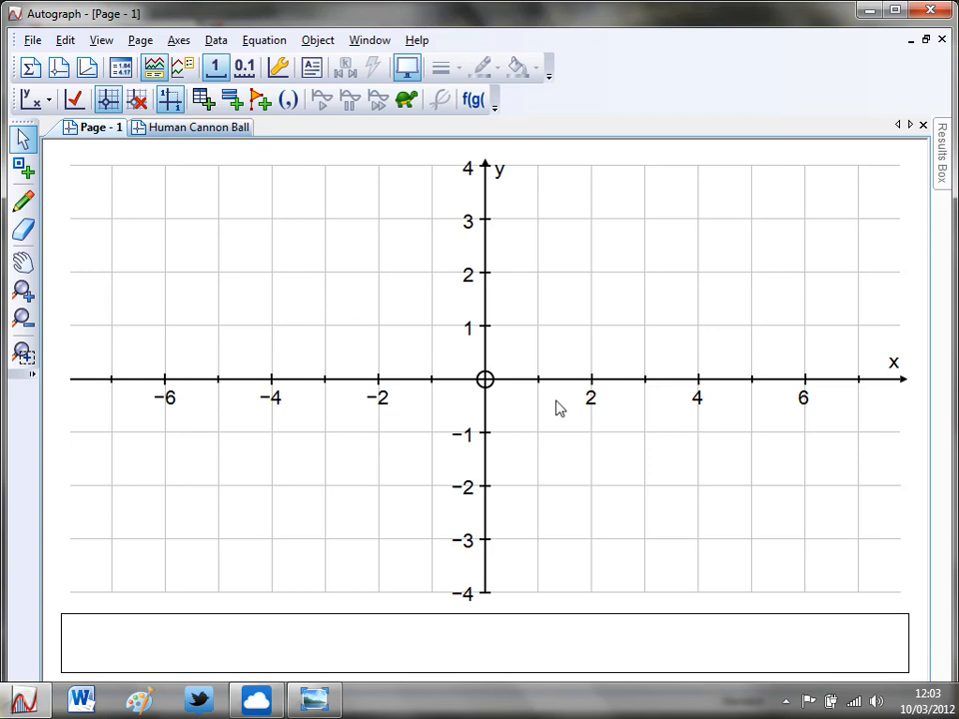
{"action": "mouse_move", "coordinate": [348, 387]}
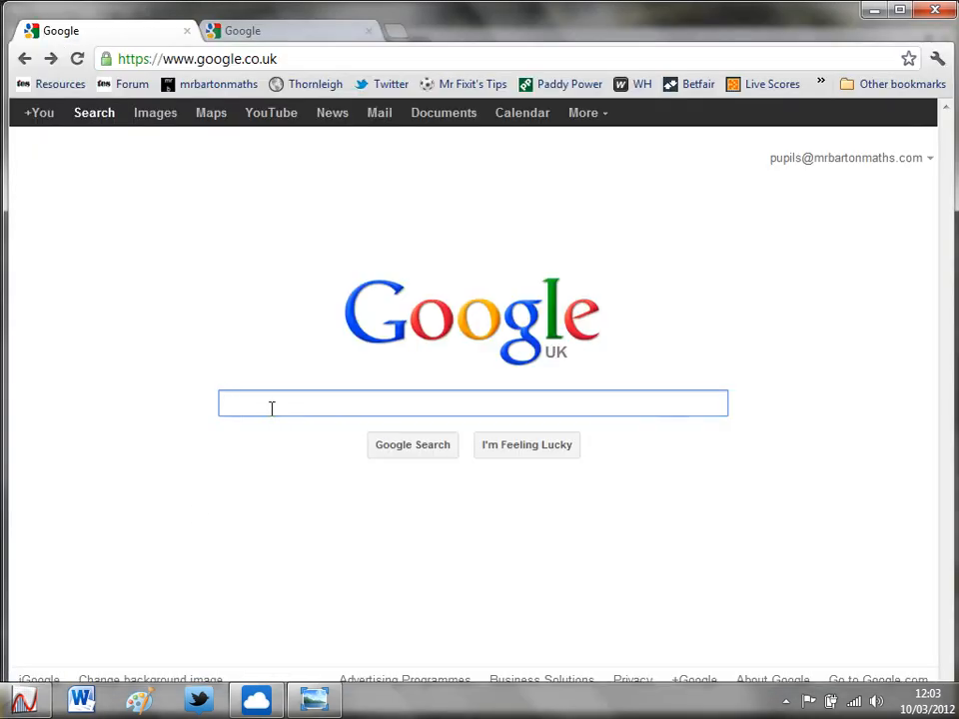
Step: Search Google Images for 'tube map', browse the results and copy a compact tube map picture
{"action": "type", "text": "tube map"}
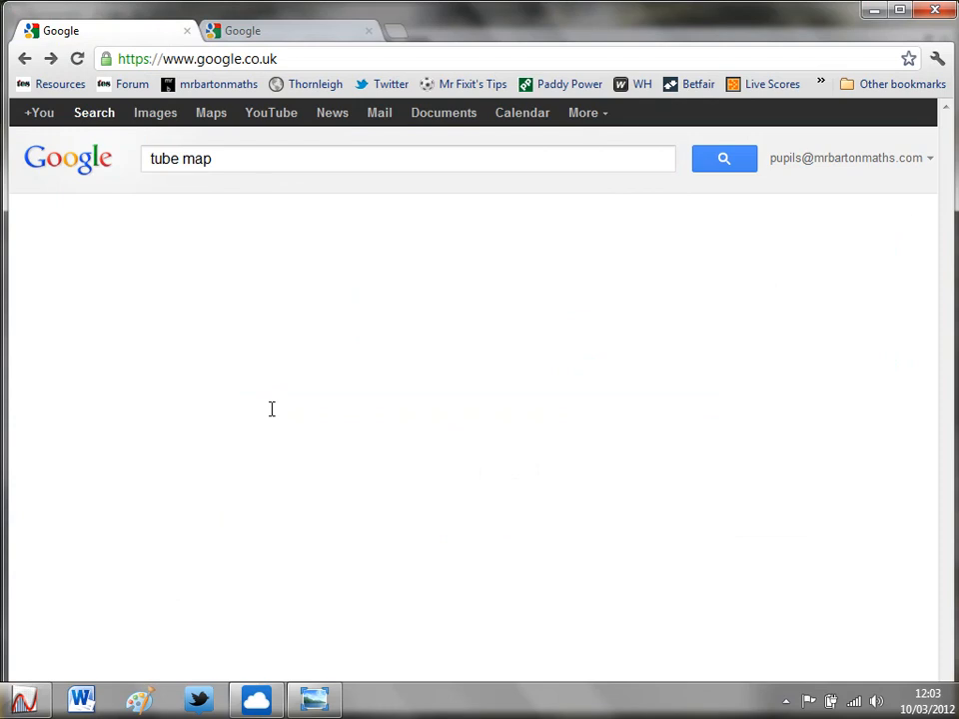
{"action": "left_click", "coordinate": [723, 157]}
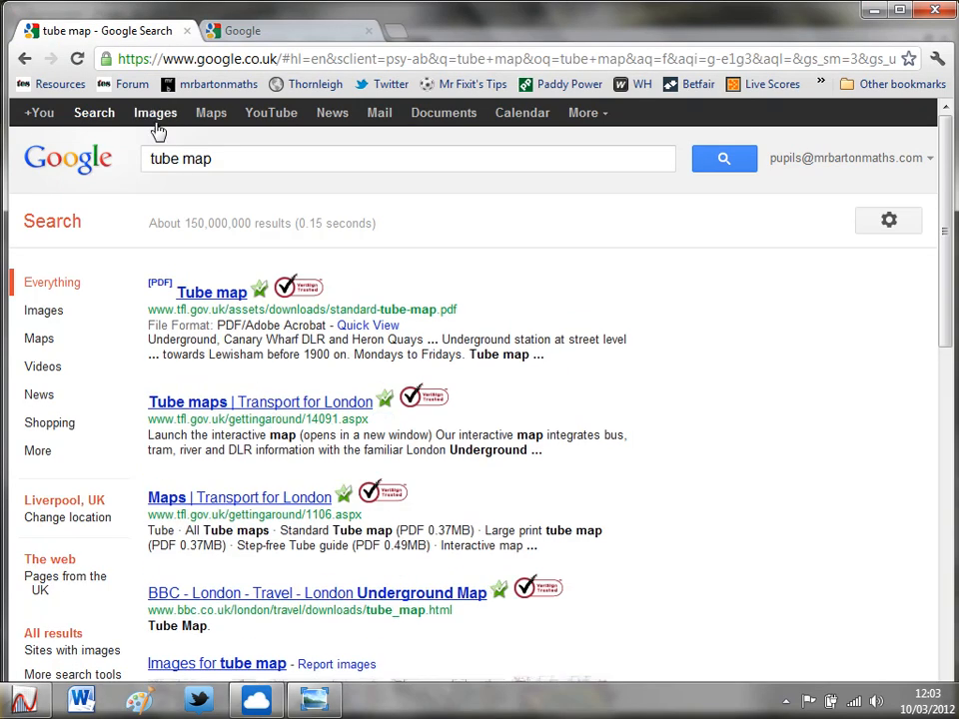
{"action": "left_click", "coordinate": [156, 112]}
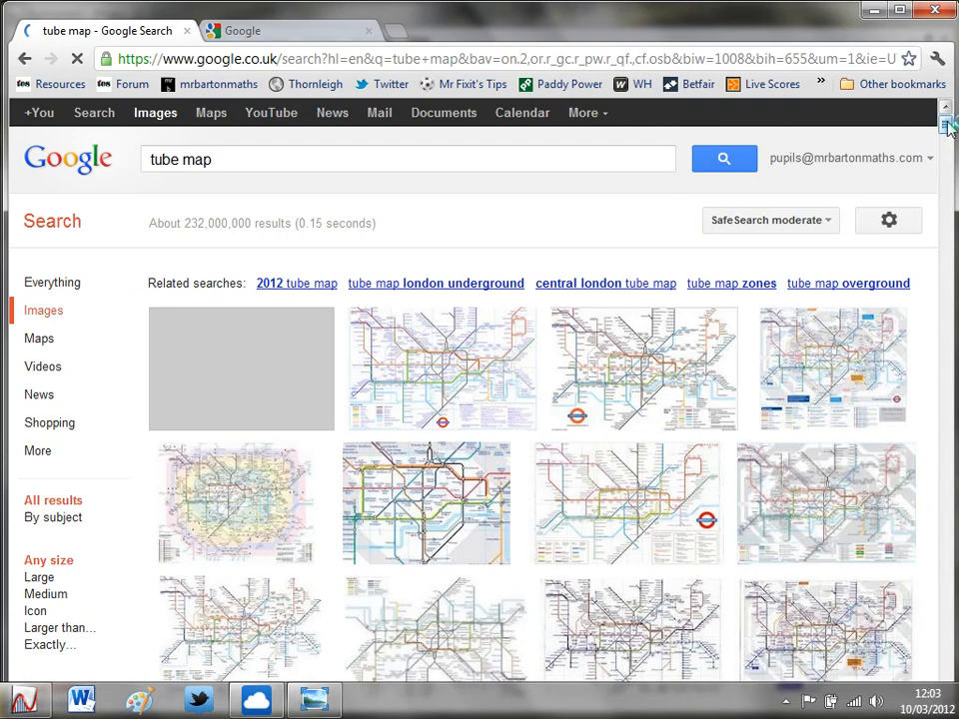
{"action": "scroll", "scroll_direction": "down", "scroll_amount": 3}
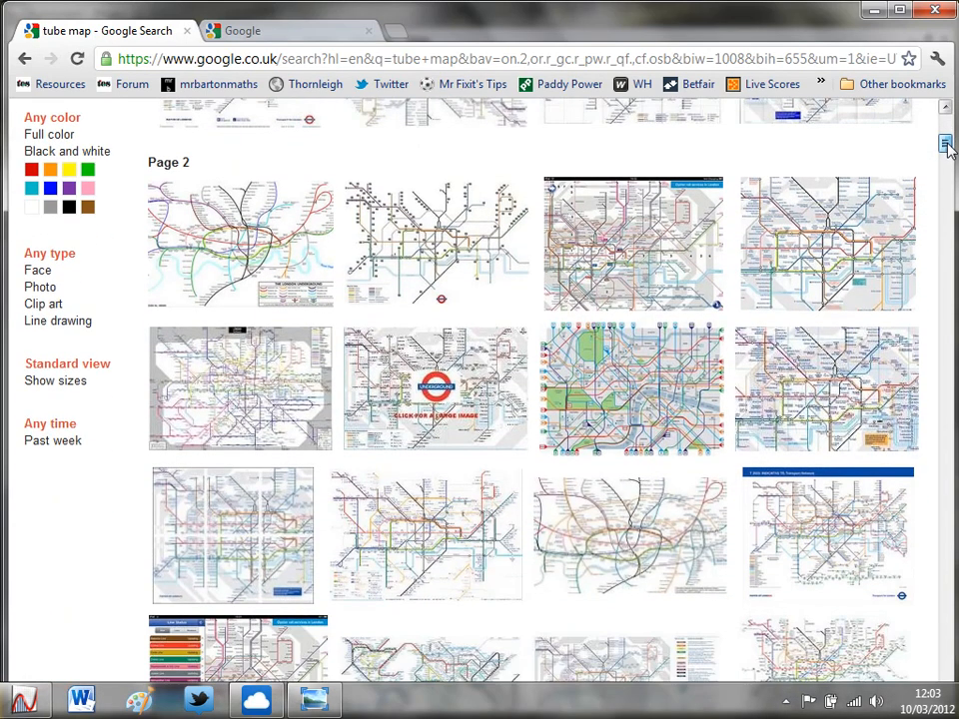
{"action": "scroll", "scroll_direction": "down", "scroll_amount": 3}
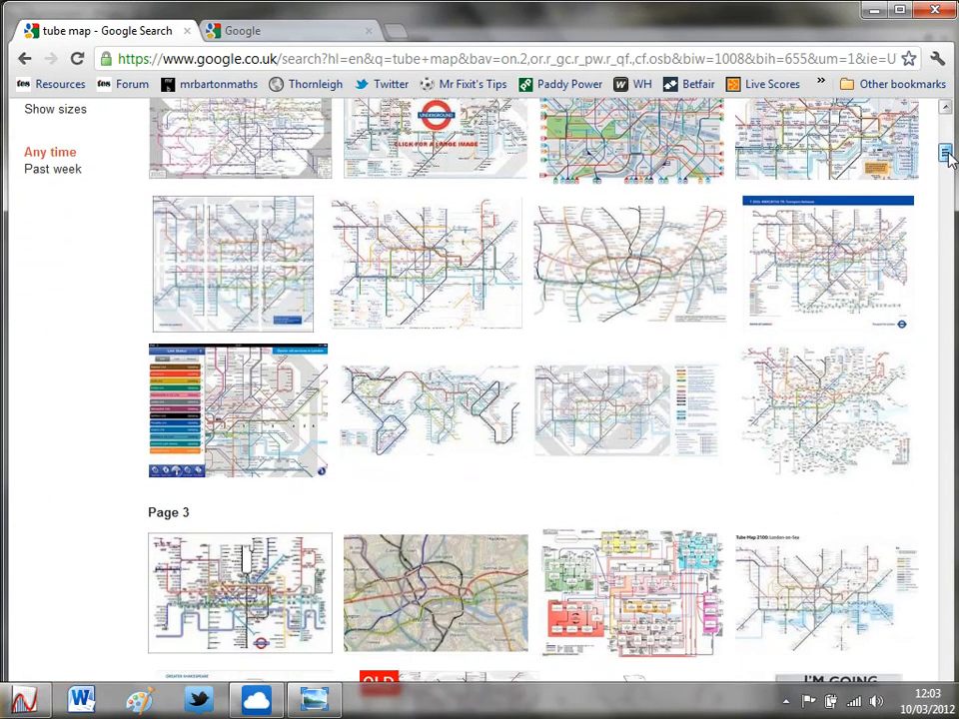
{"action": "scroll", "scroll_direction": "down", "scroll_amount": 3}
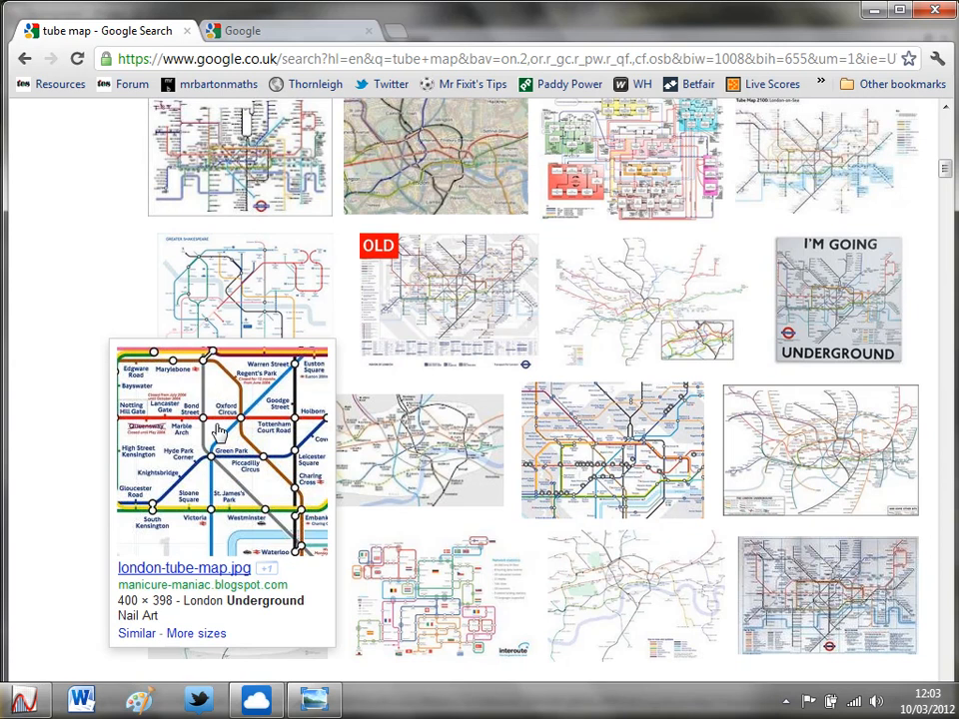
{"action": "right_click", "coordinate": [219, 430]}
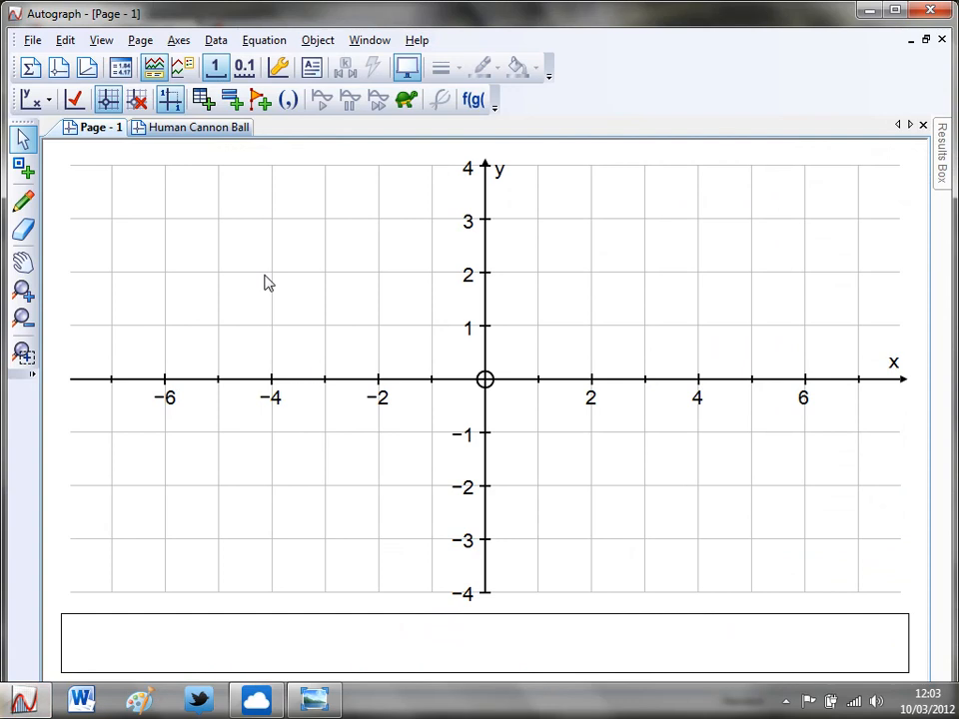
Step: Paste the tube map onto the graph and enlarge it to span about x −3 to 2, y −2 to 3
{"action": "right_click", "coordinate": [268, 284]}
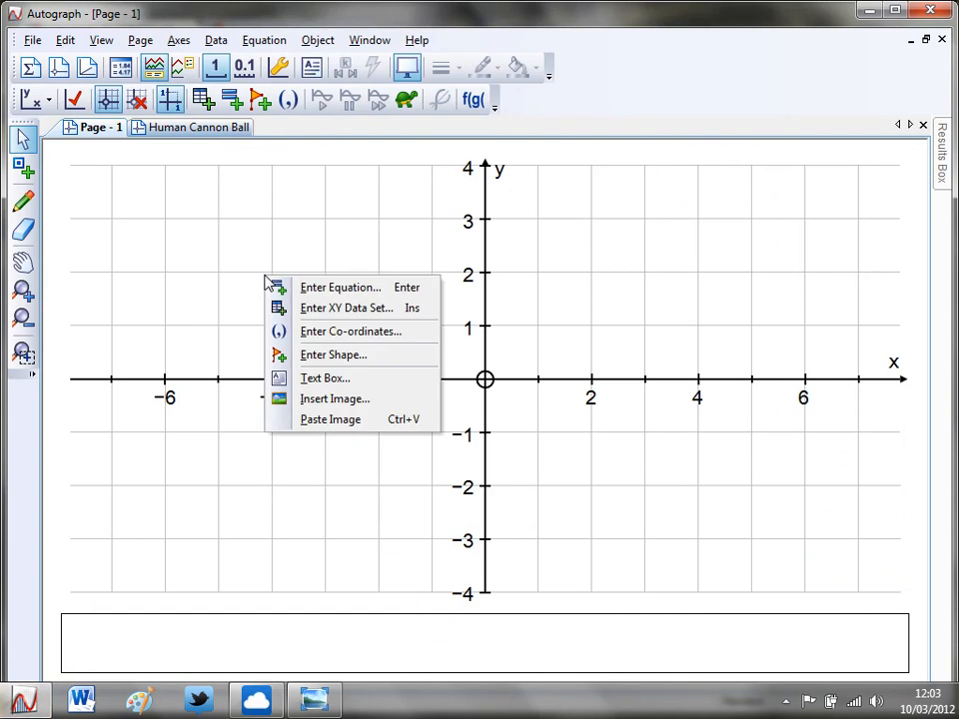
{"action": "mouse_move", "coordinate": [343, 419]}
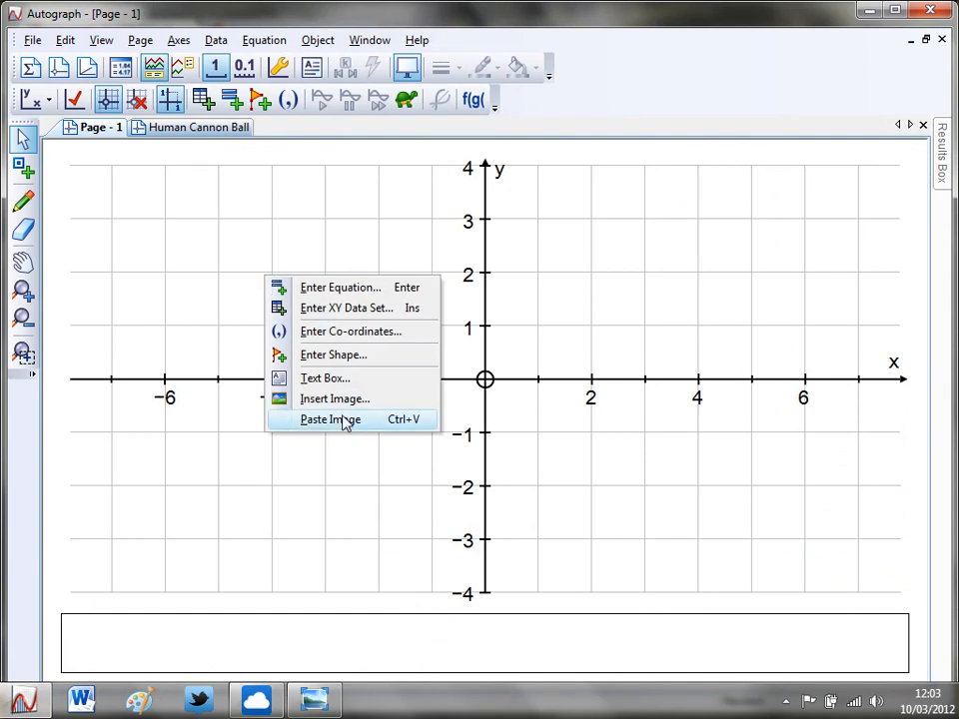
{"action": "left_click", "coordinate": [329, 420]}
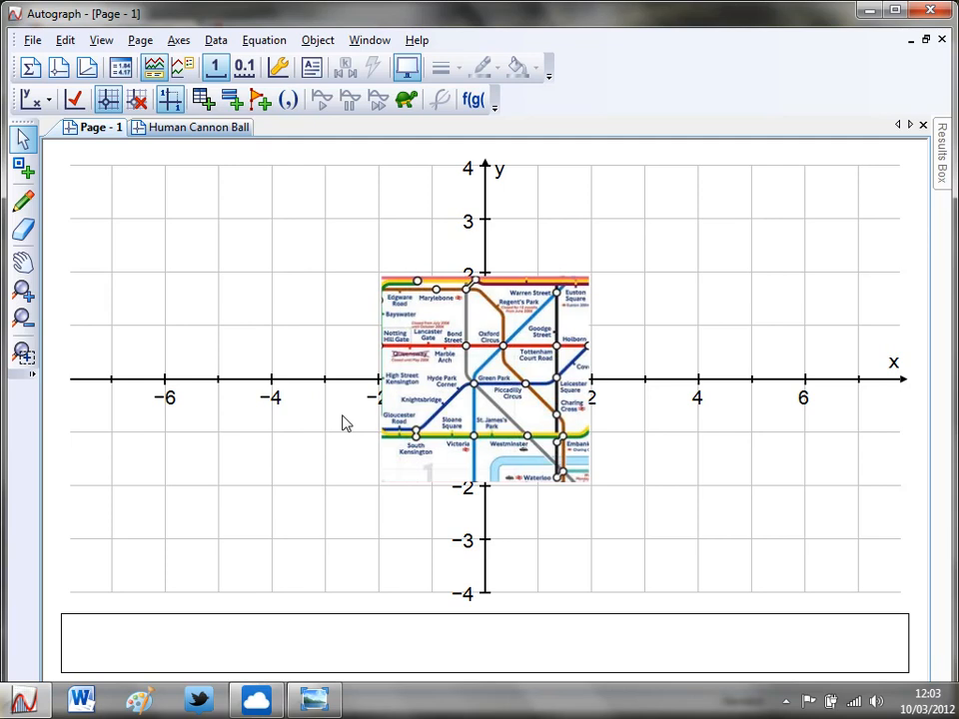
{"action": "mouse_move", "coordinate": [288, 287]}
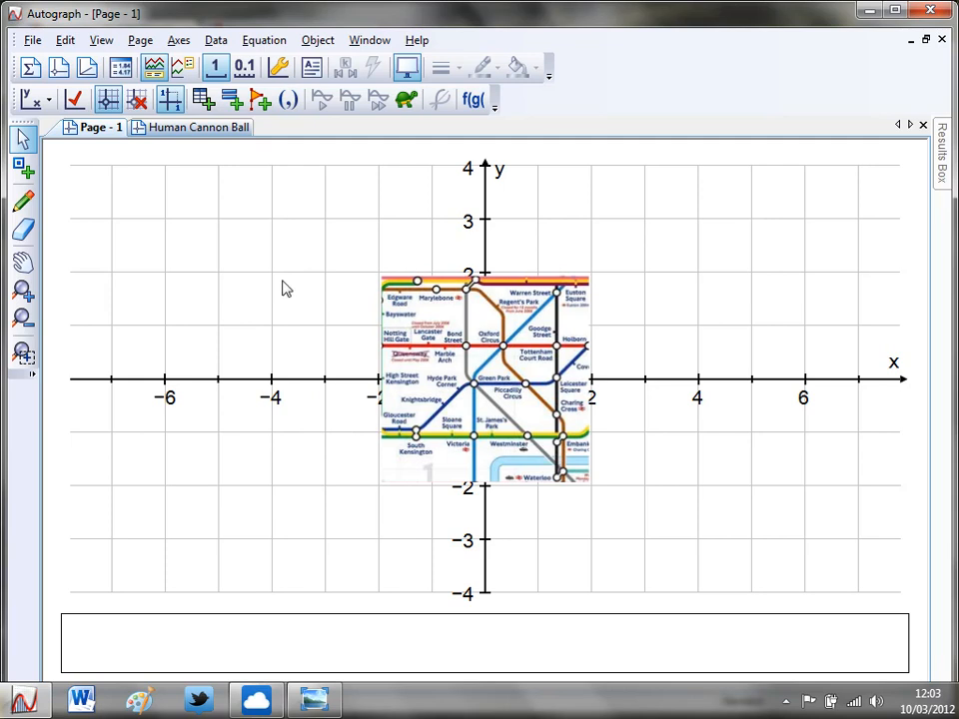
{"action": "mouse_move", "coordinate": [436, 336]}
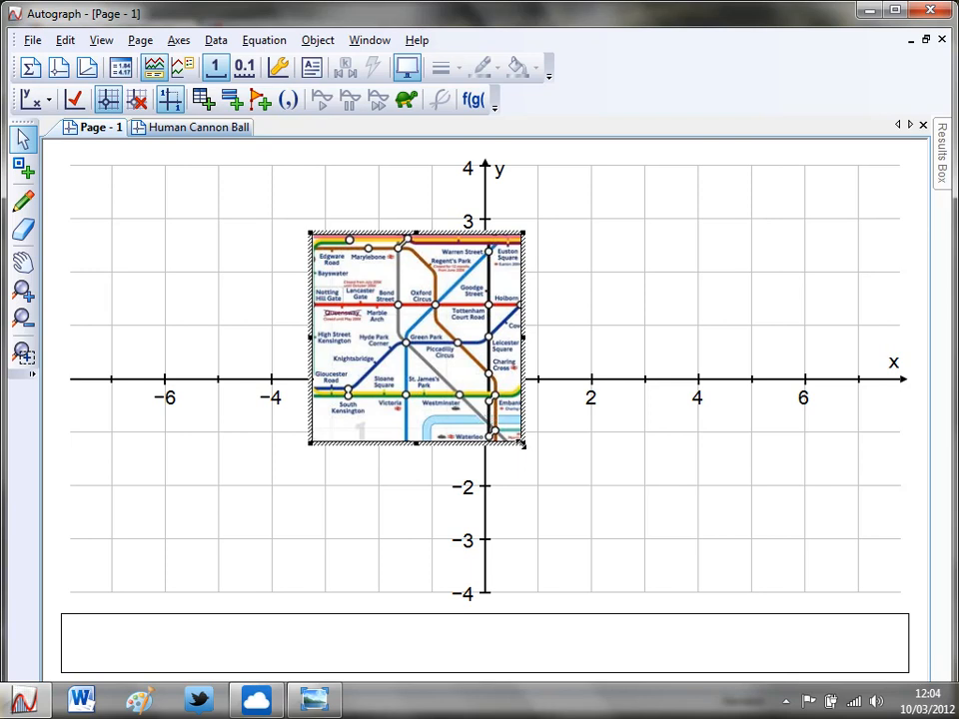
{"action": "left_click_drag", "start_coordinate": [523, 449], "coordinate": [576, 498]}
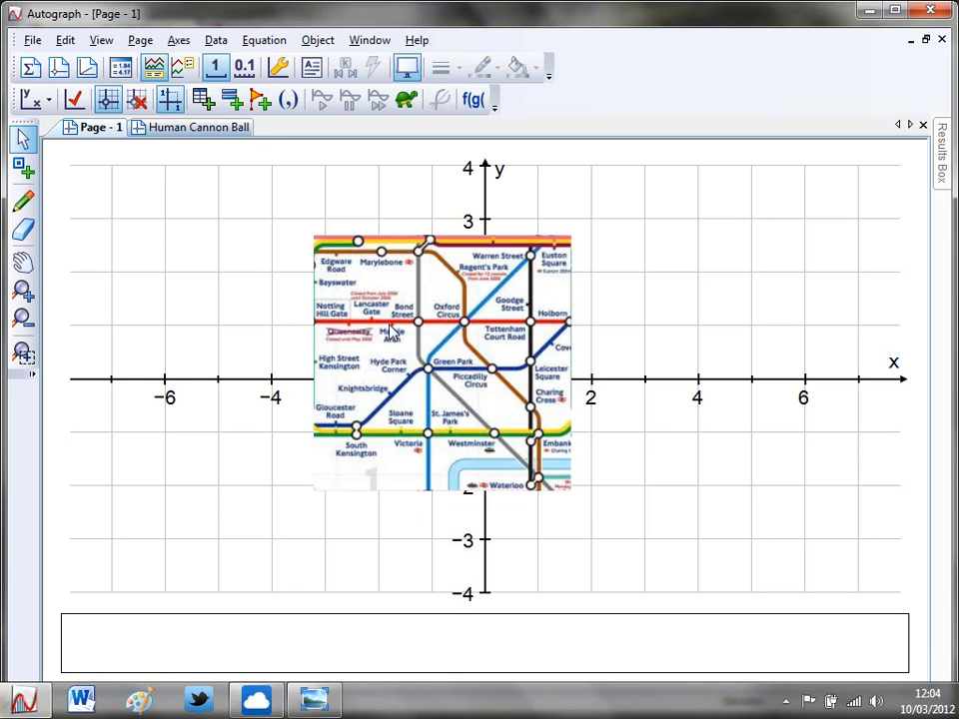
{"action": "left_click", "coordinate": [389, 319]}
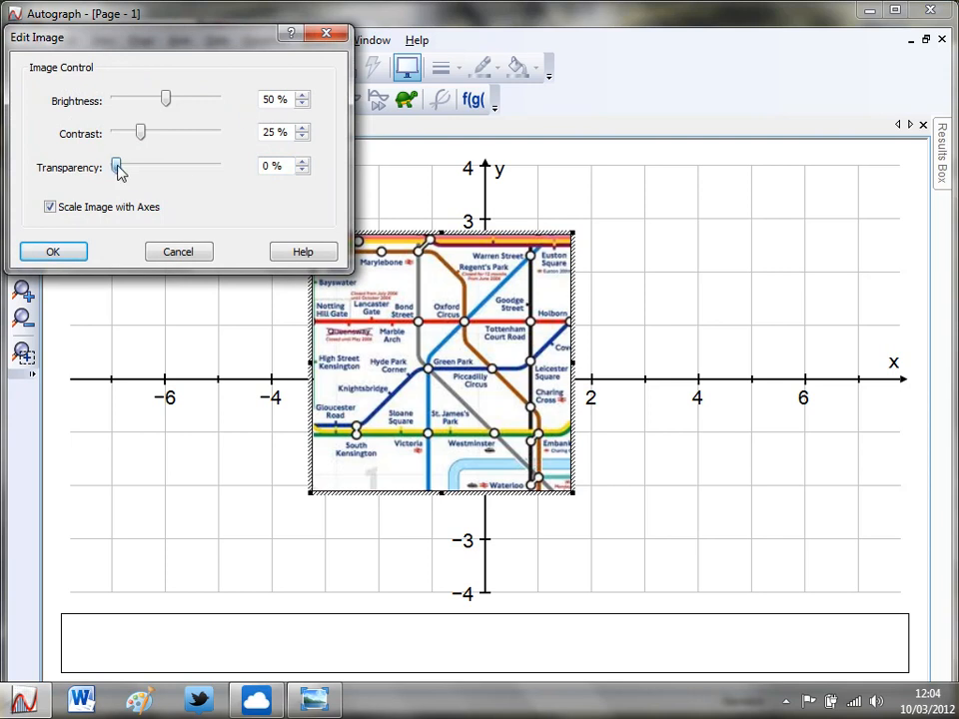
Step: Raise the image Transparency so the grid and axes show through the tube map
{"action": "left_click_drag", "start_coordinate": [116, 166], "coordinate": [156, 166]}
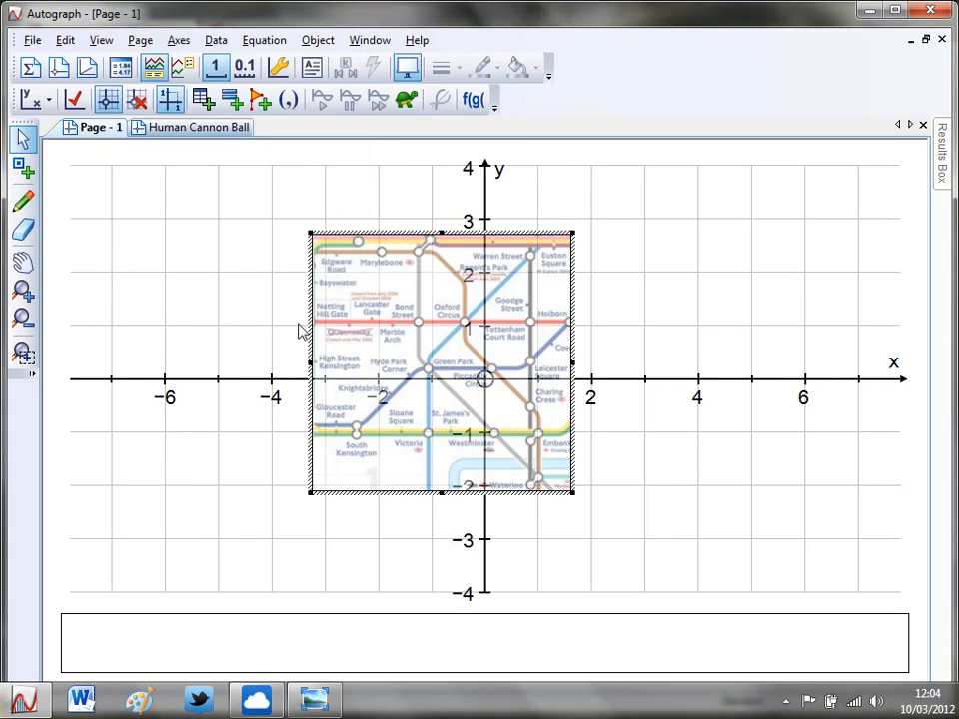
{"action": "mouse_move", "coordinate": [177, 304]}
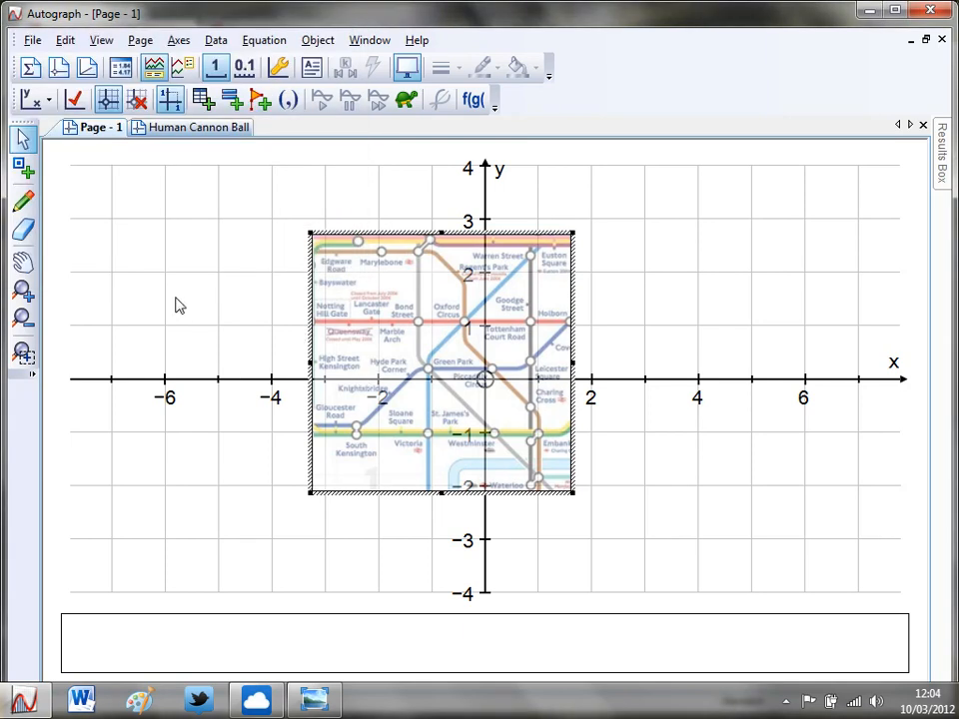
{"action": "mouse_move", "coordinate": [212, 328]}
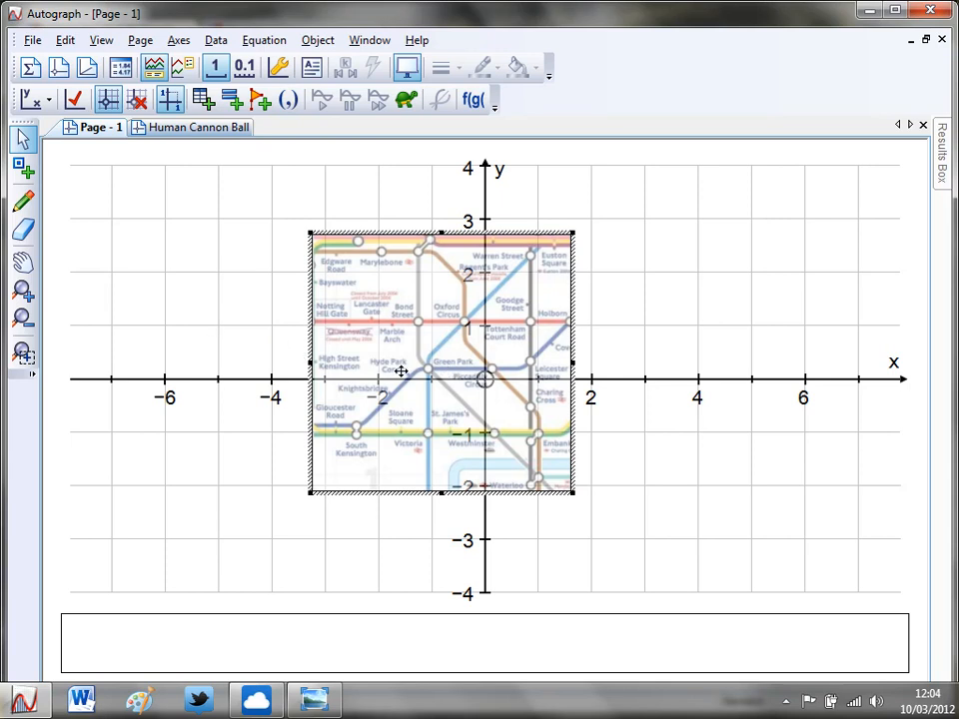
{"action": "mouse_move", "coordinate": [431, 376]}
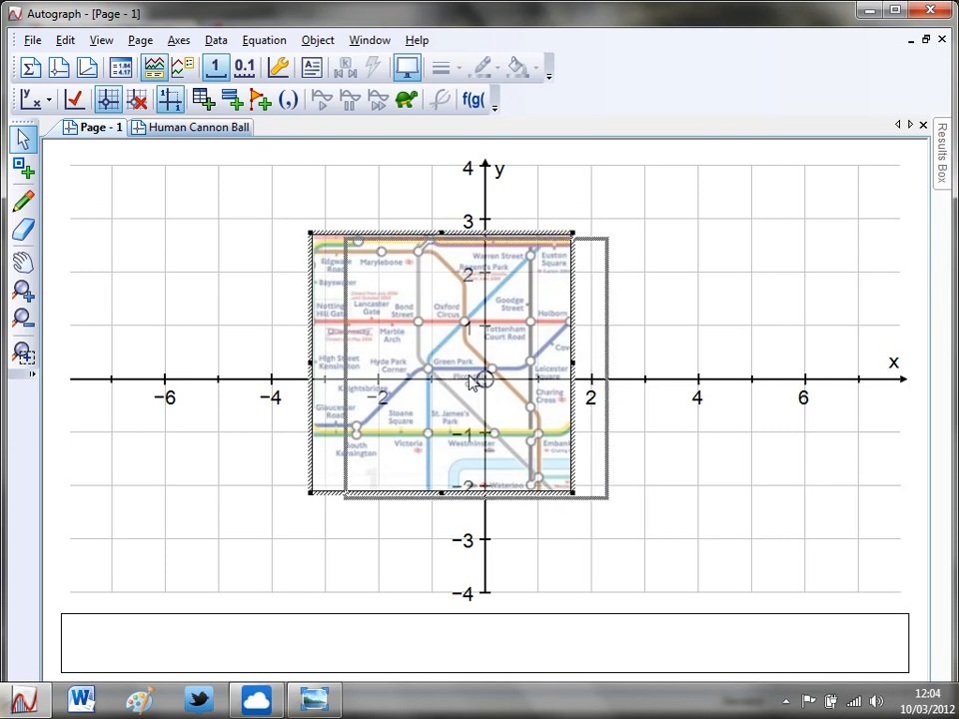
Step: Shift the faded tube map right over the origin, spanning about x −2 to 3, then deselect it
{"action": "left_click_drag", "start_coordinate": [455, 375], "coordinate": [495, 369]}
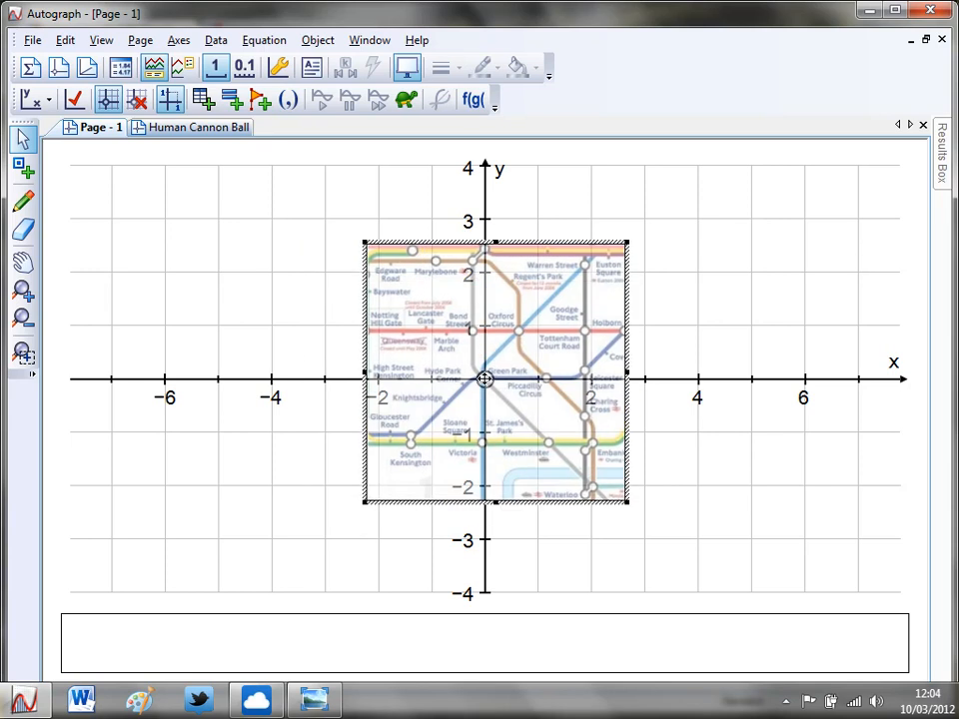
{"action": "mouse_move", "coordinate": [236, 328]}
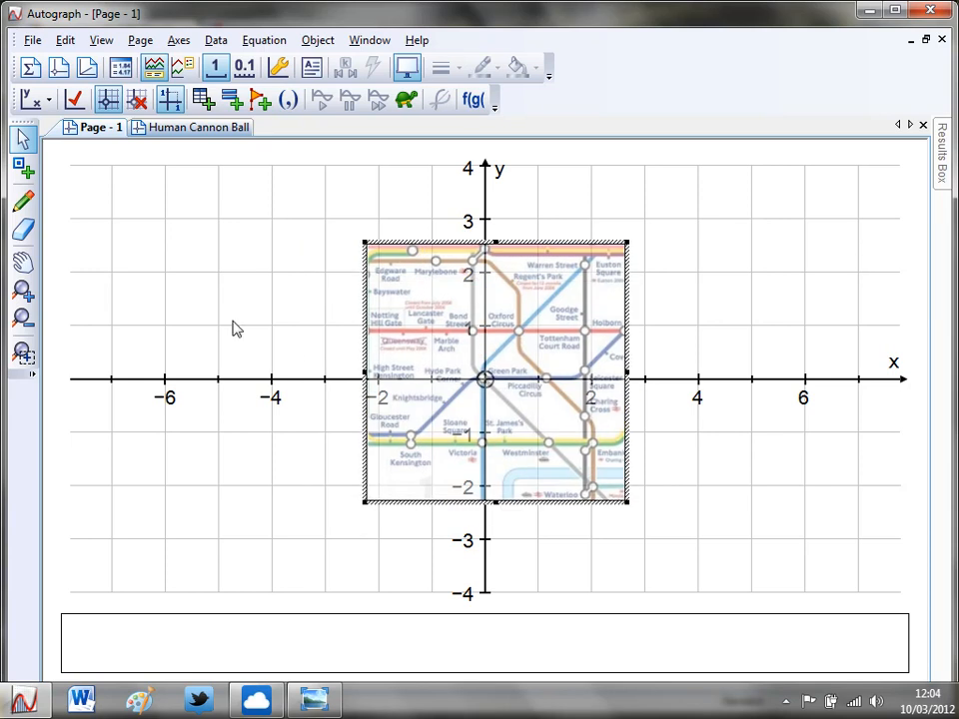
{"action": "mouse_move", "coordinate": [324, 375]}
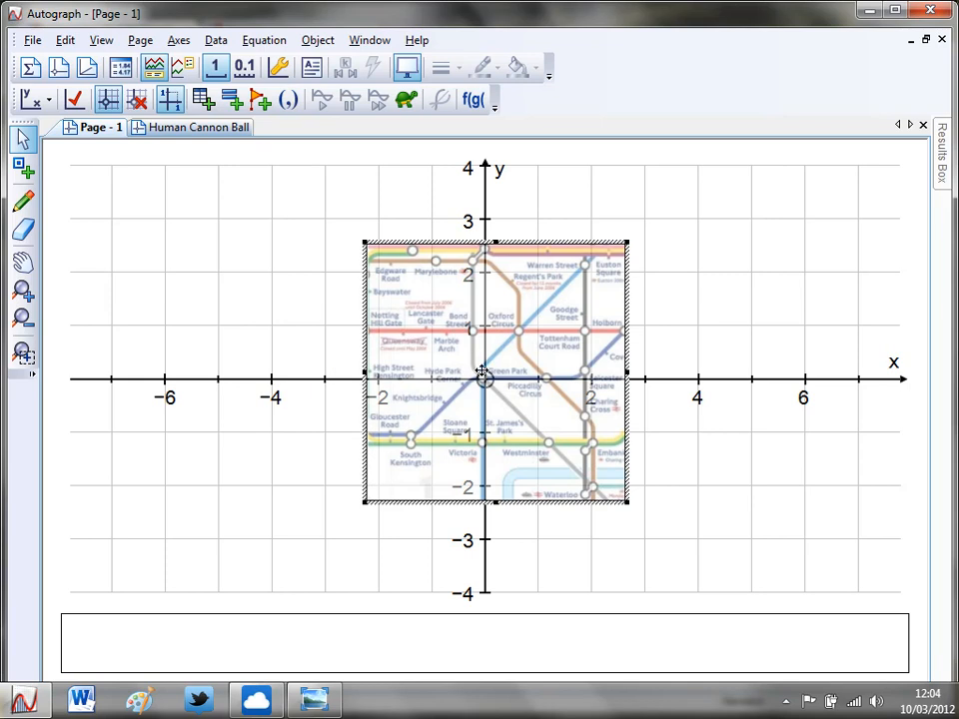
{"action": "mouse_move", "coordinate": [563, 290]}
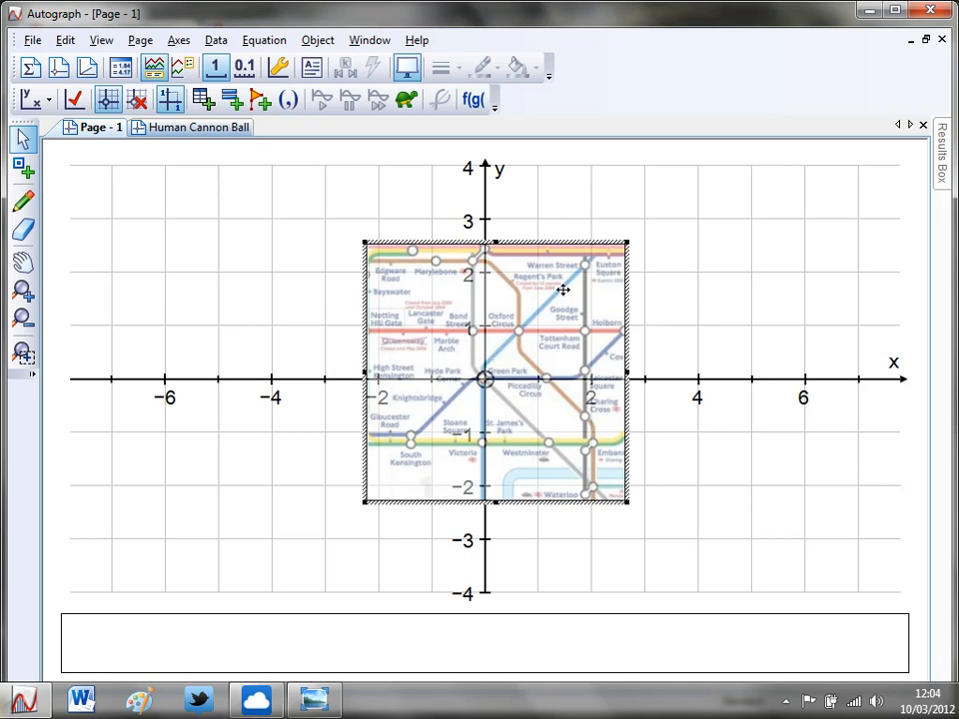
{"action": "mouse_move", "coordinate": [463, 383]}
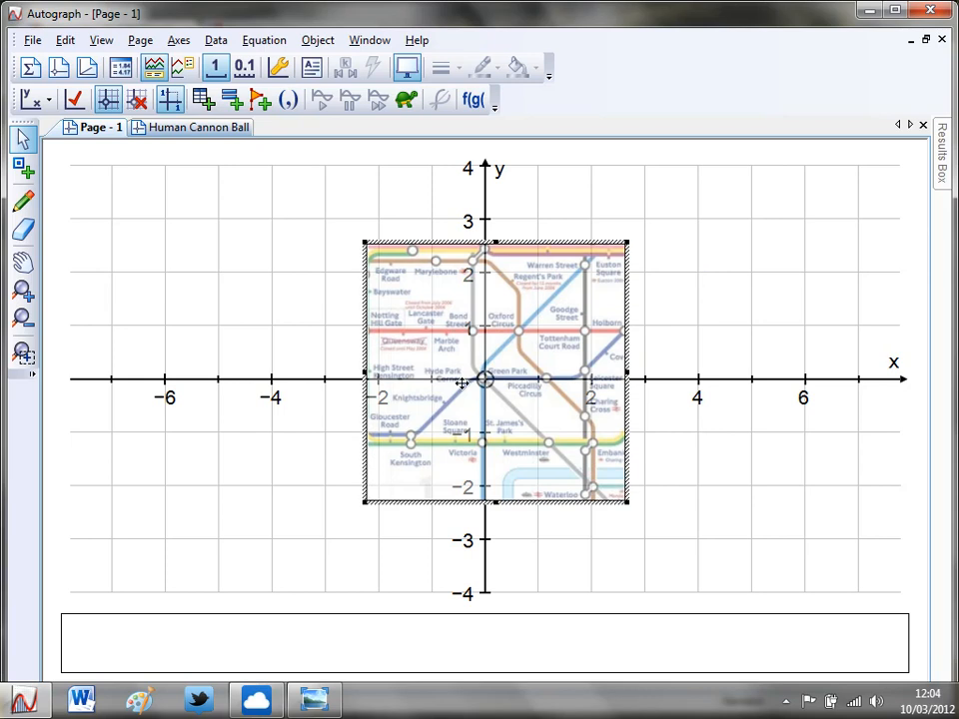
{"action": "left_click", "coordinate": [227, 303]}
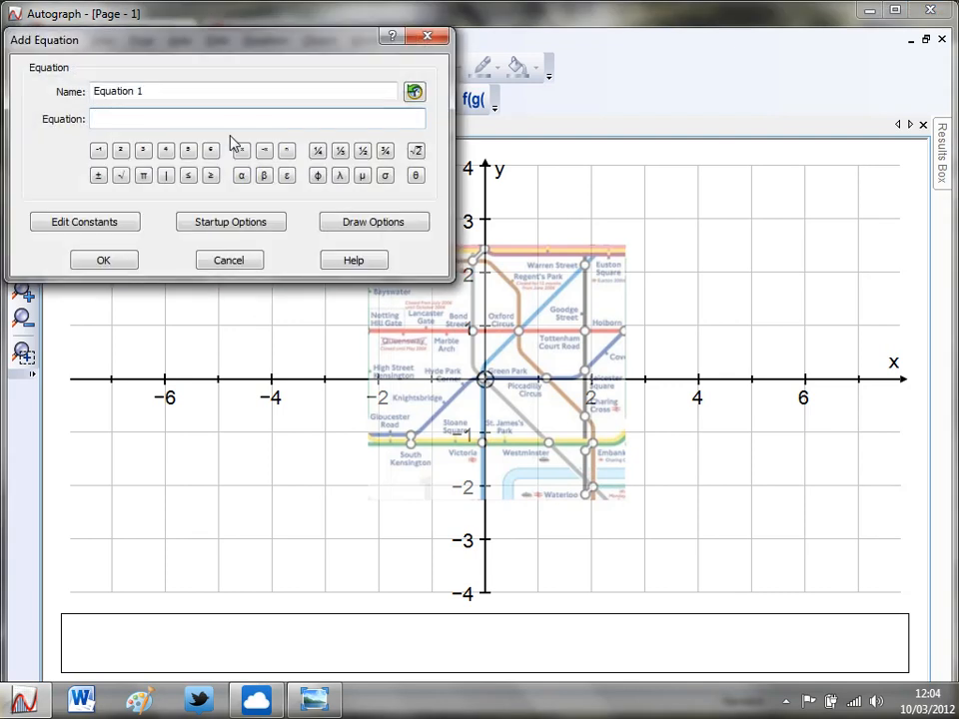
Step: Plot the line y=x as Equation 1 over the tube map and reopen the image for editing
{"action": "left_click", "coordinate": [103, 260]}
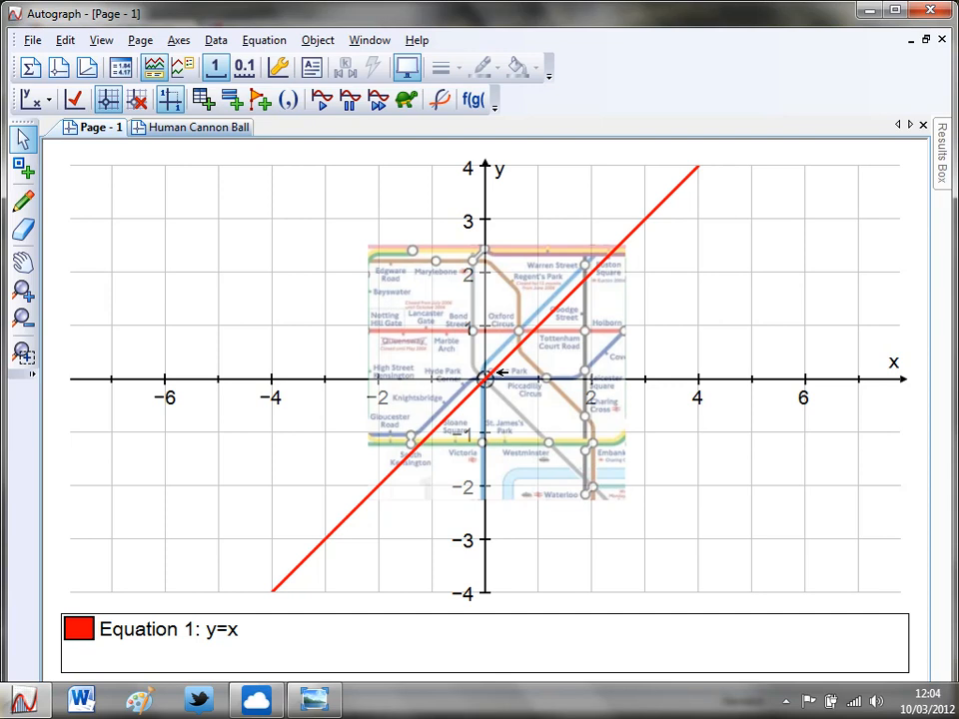
{"action": "mouse_move", "coordinate": [252, 287]}
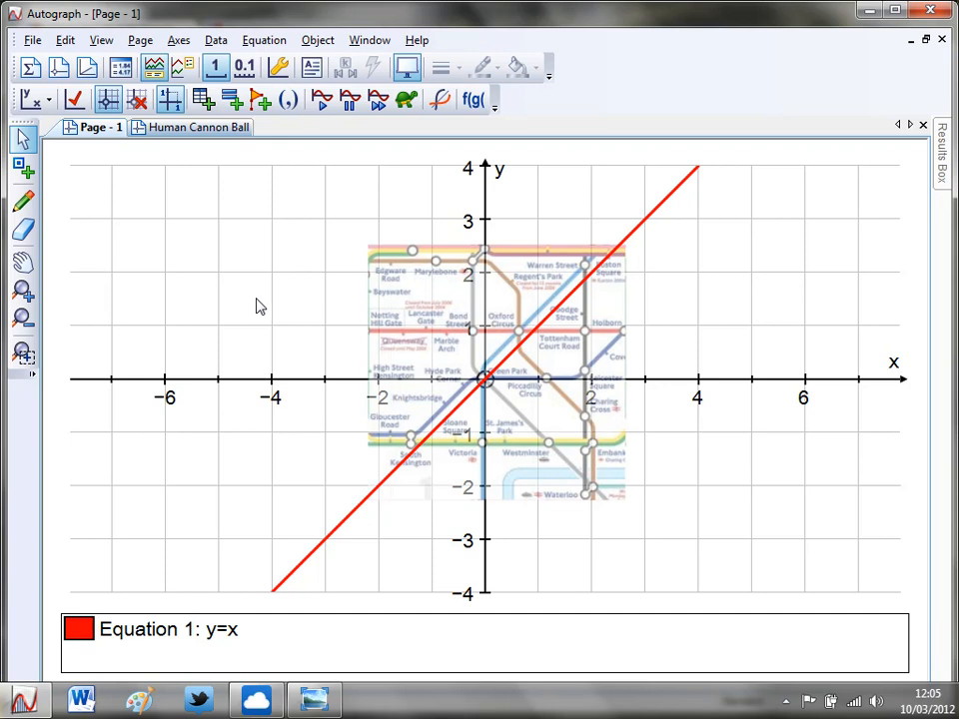
{"action": "double_click", "coordinate": [500, 370]}
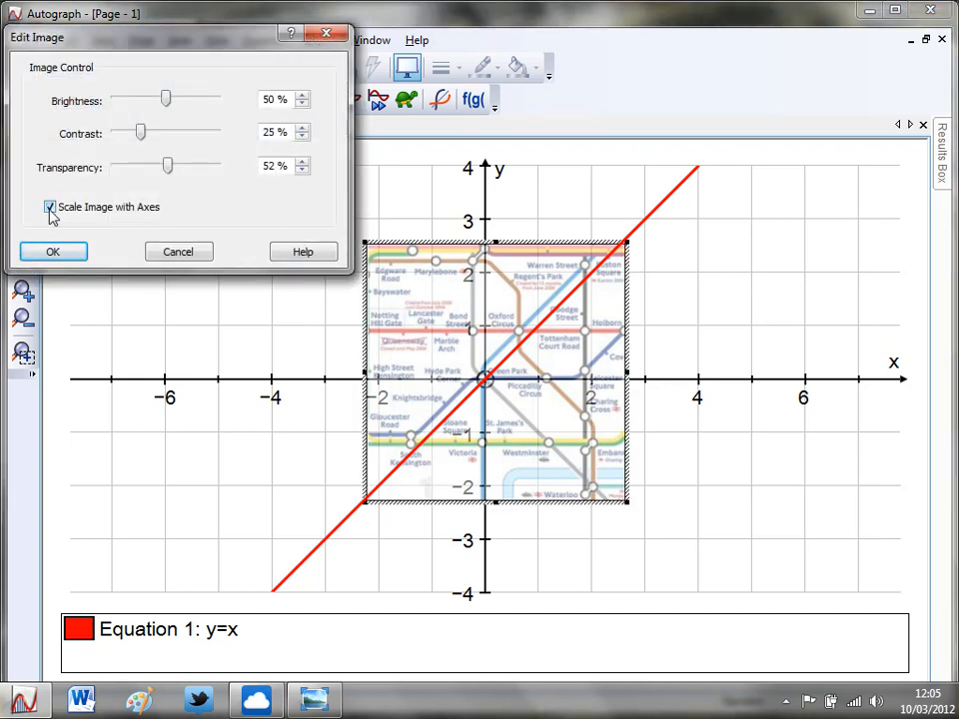
Step: Untick Scale Image with Axes so the tube map keeps its size, and confirm
{"action": "left_click", "coordinate": [52, 252]}
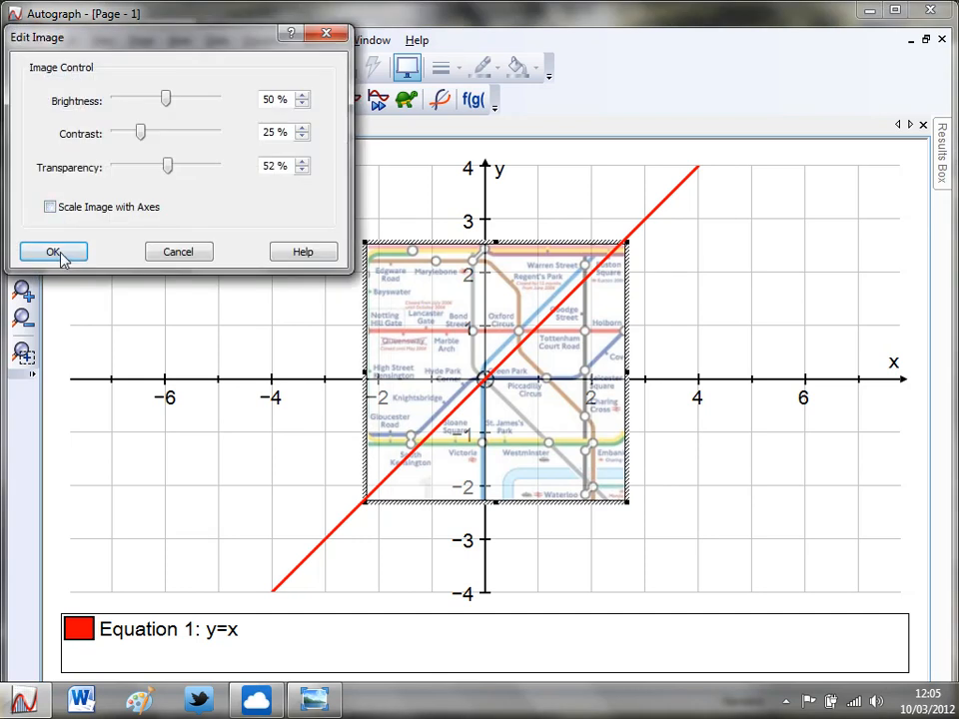
{"action": "left_click", "coordinate": [52, 252]}
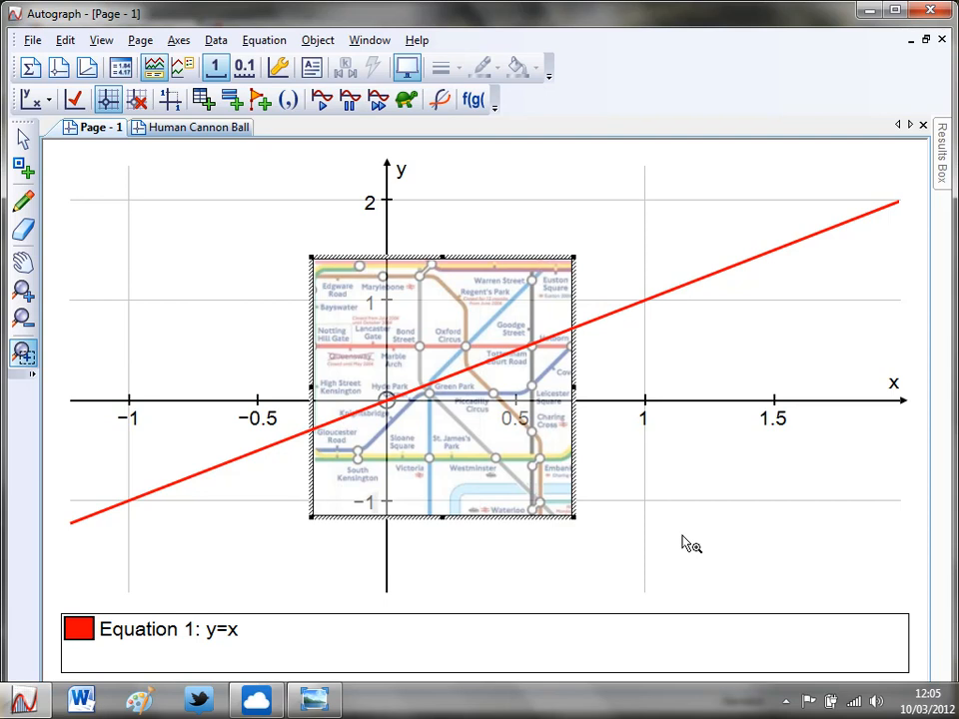
{"action": "mouse_move", "coordinate": [649, 492]}
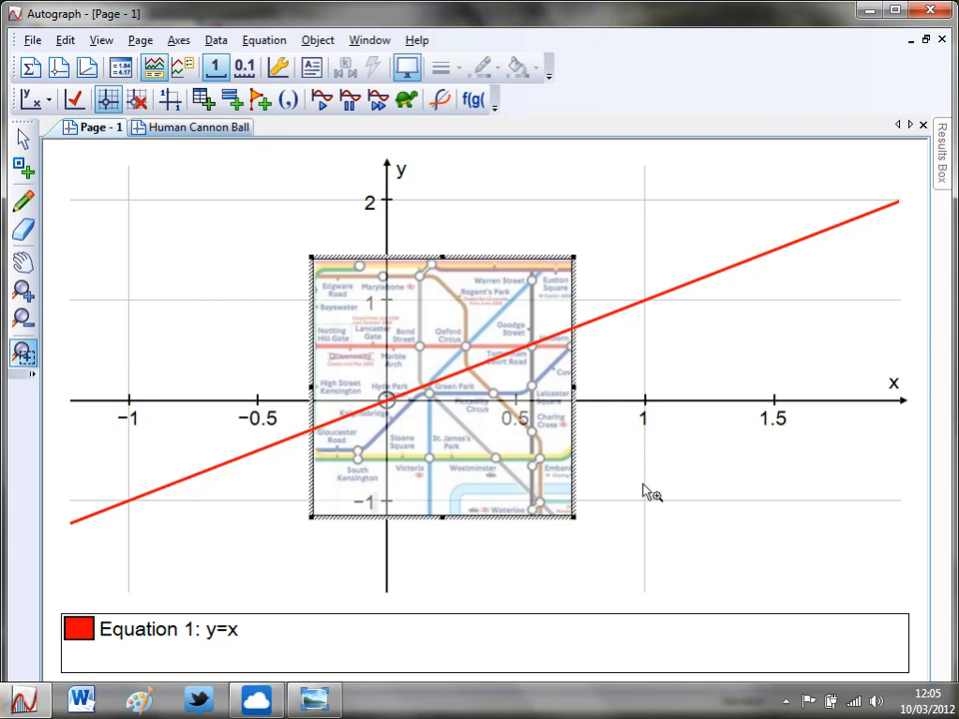
{"action": "mouse_move", "coordinate": [443, 384]}
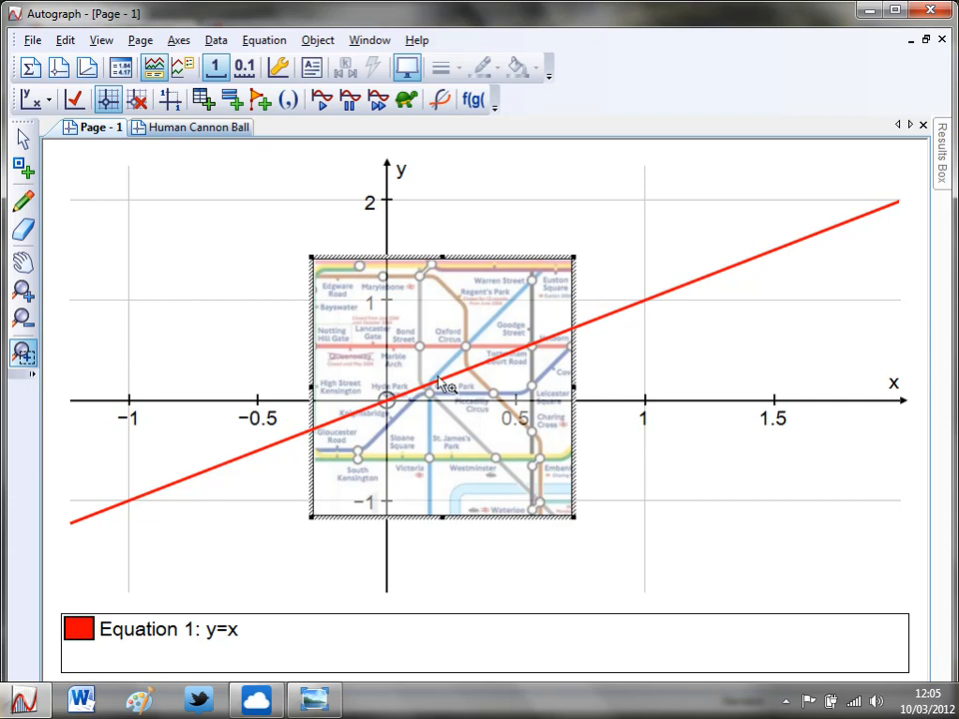
{"action": "mouse_move", "coordinate": [436, 390]}
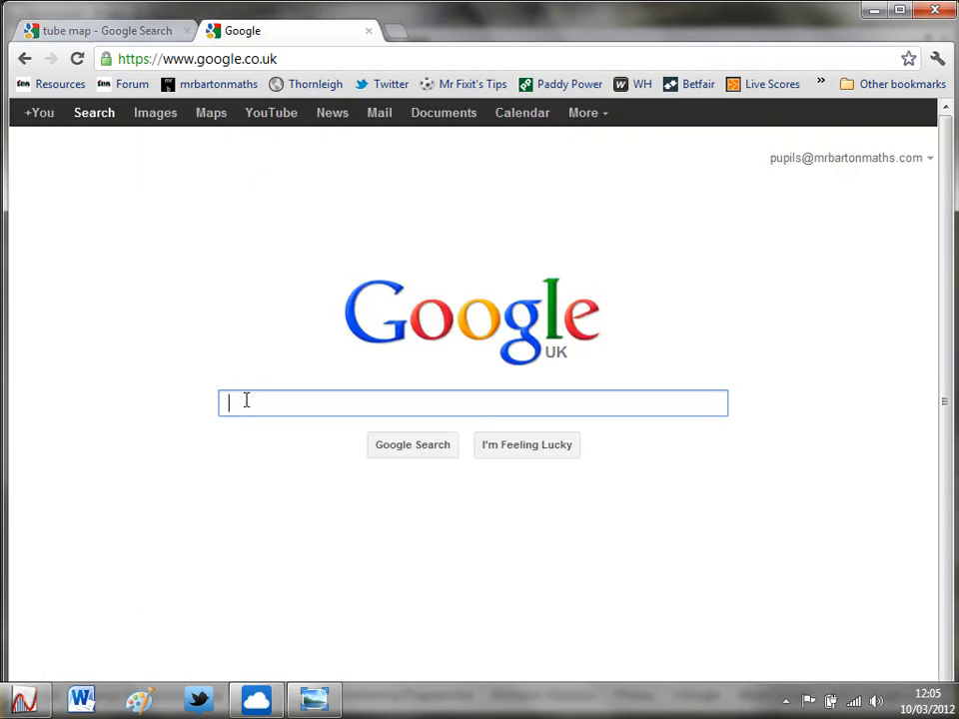
Step: Search for tsm resources, reach the TSM Resources Autograph page and browse its download links
{"action": "type", "text": "tsm reso"}
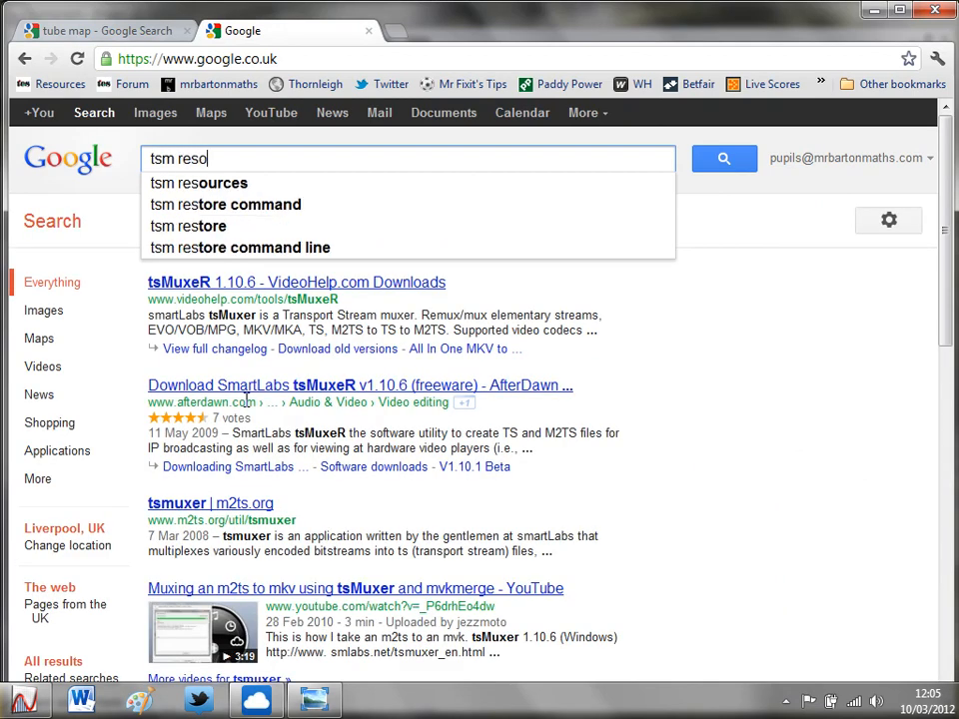
{"action": "left_click", "coordinate": [200, 184]}
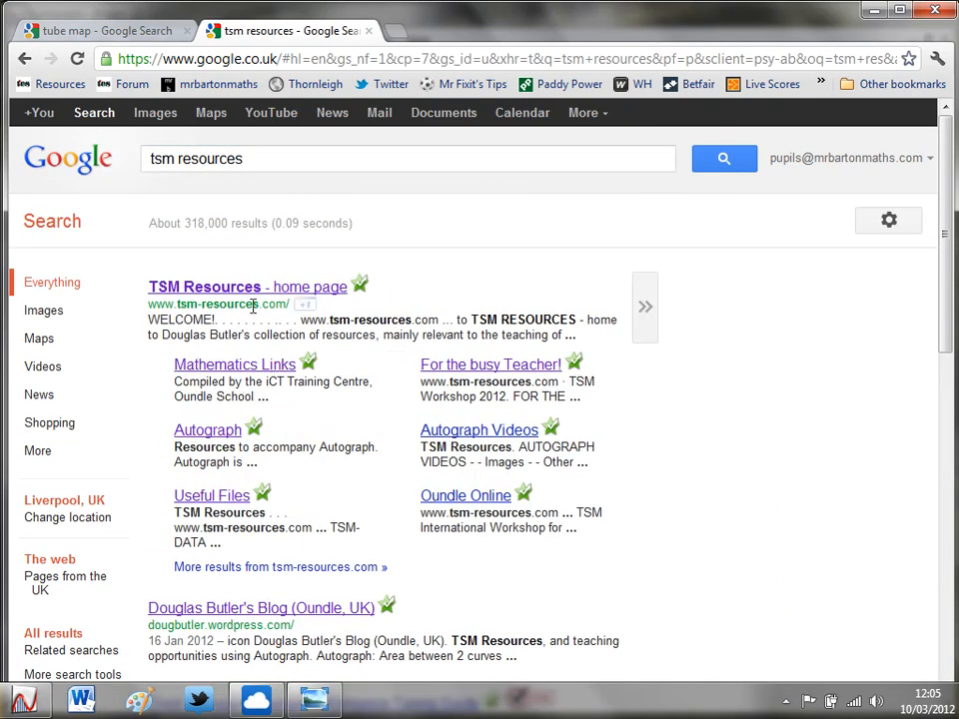
{"action": "left_click", "coordinate": [245, 288]}
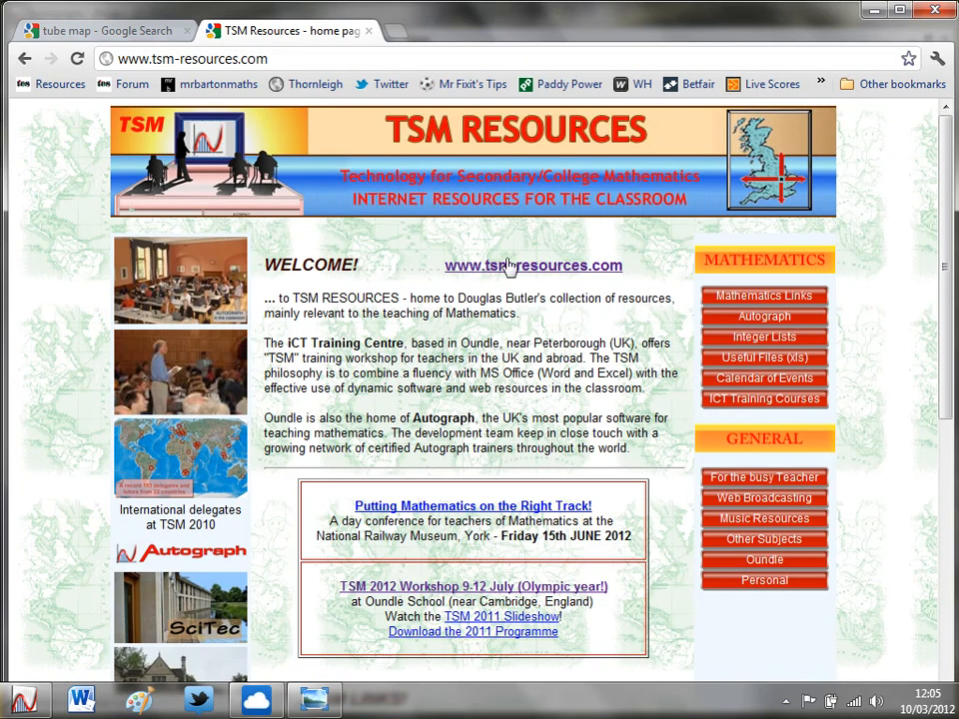
{"action": "mouse_move", "coordinate": [763, 315]}
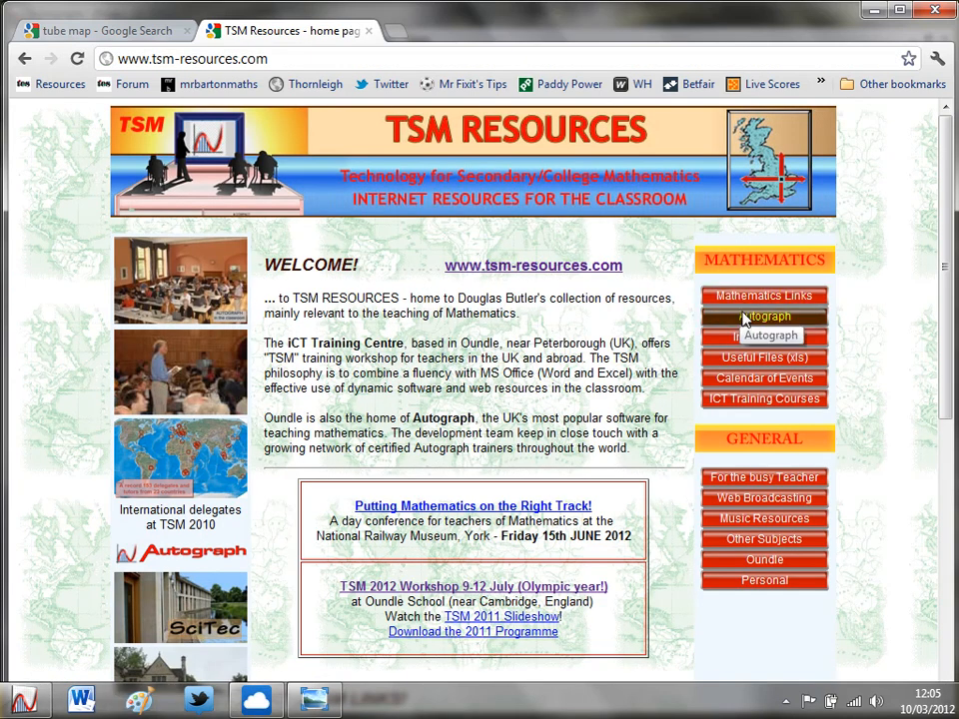
{"action": "left_click", "coordinate": [762, 315]}
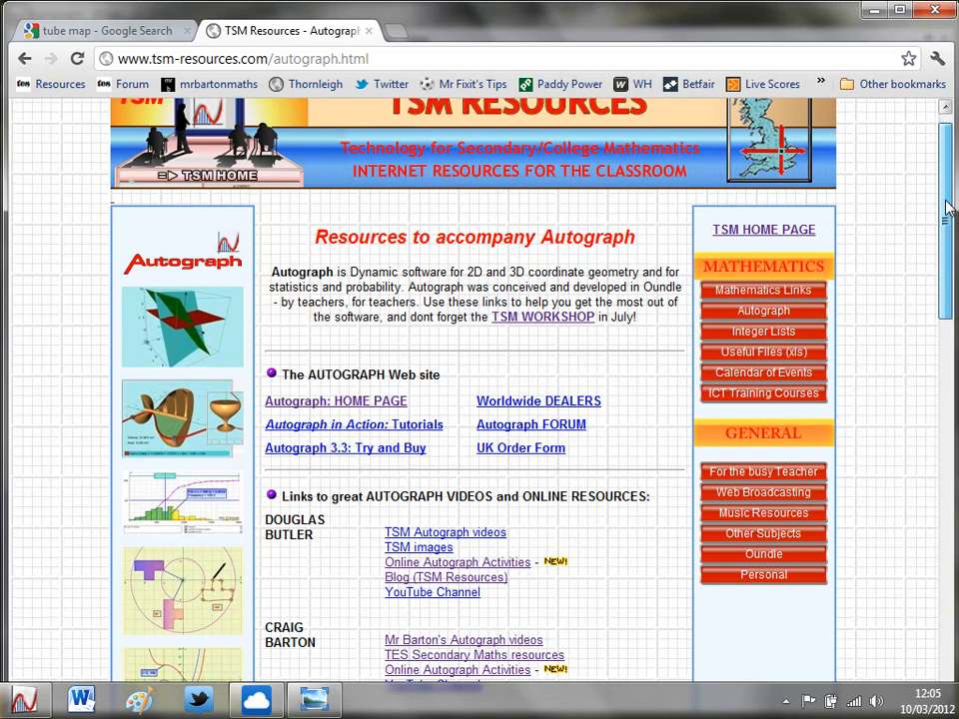
{"action": "scroll", "scroll_direction": "down", "scroll_amount": 3}
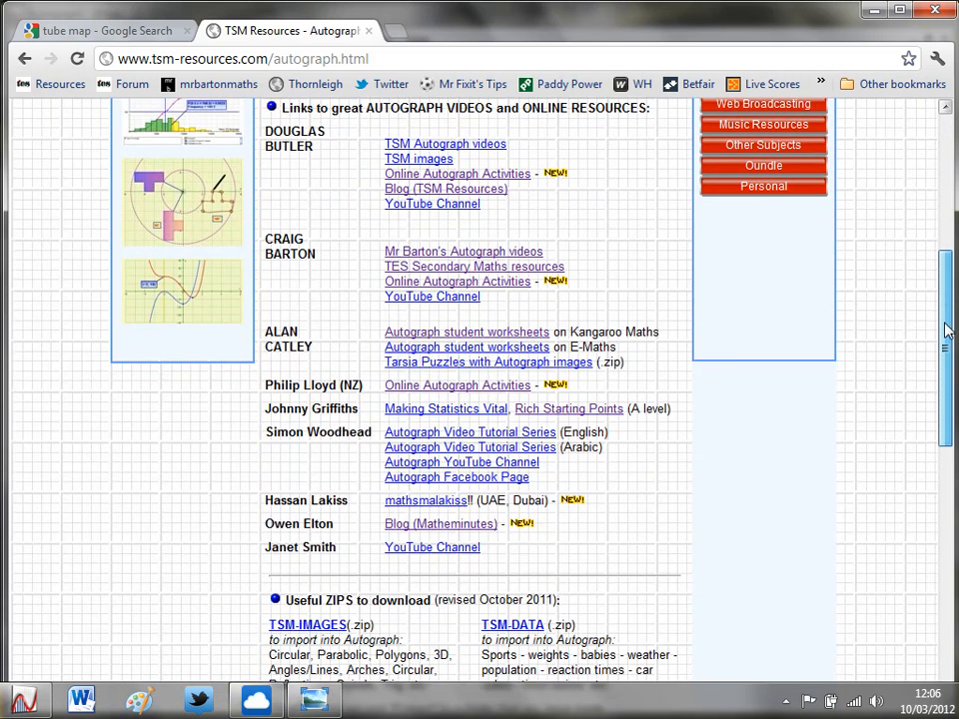
{"action": "scroll", "scroll_direction": "down", "scroll_amount": 3}
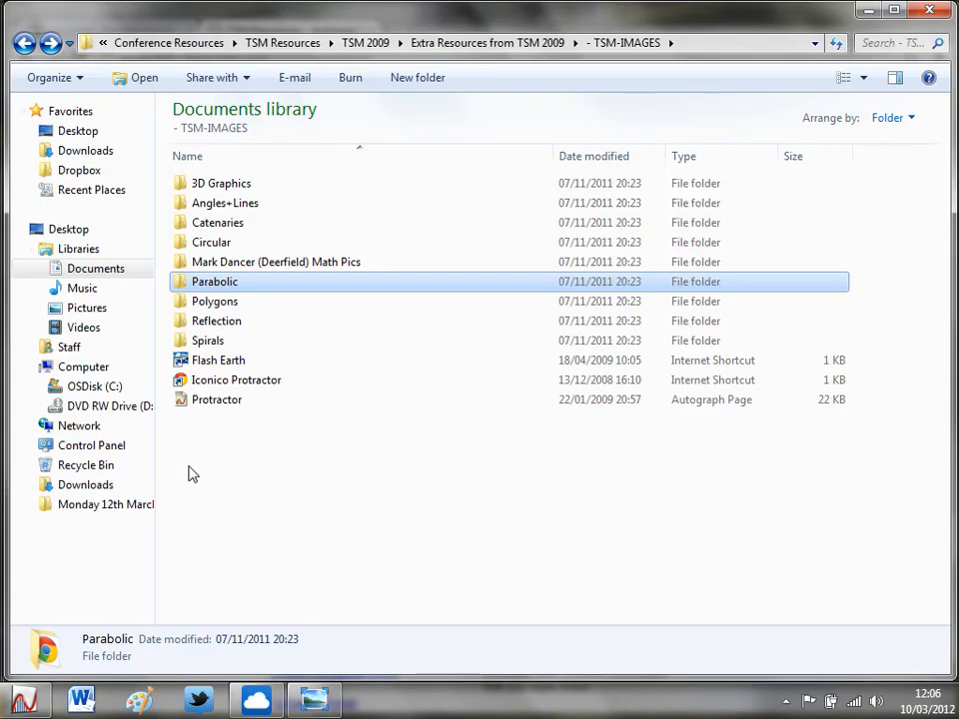
Step: Navigate into Parabolic › HumanCannonBall, listing the cannonball image and Human Cannon Ball files
{"action": "left_click", "coordinate": [292, 531]}
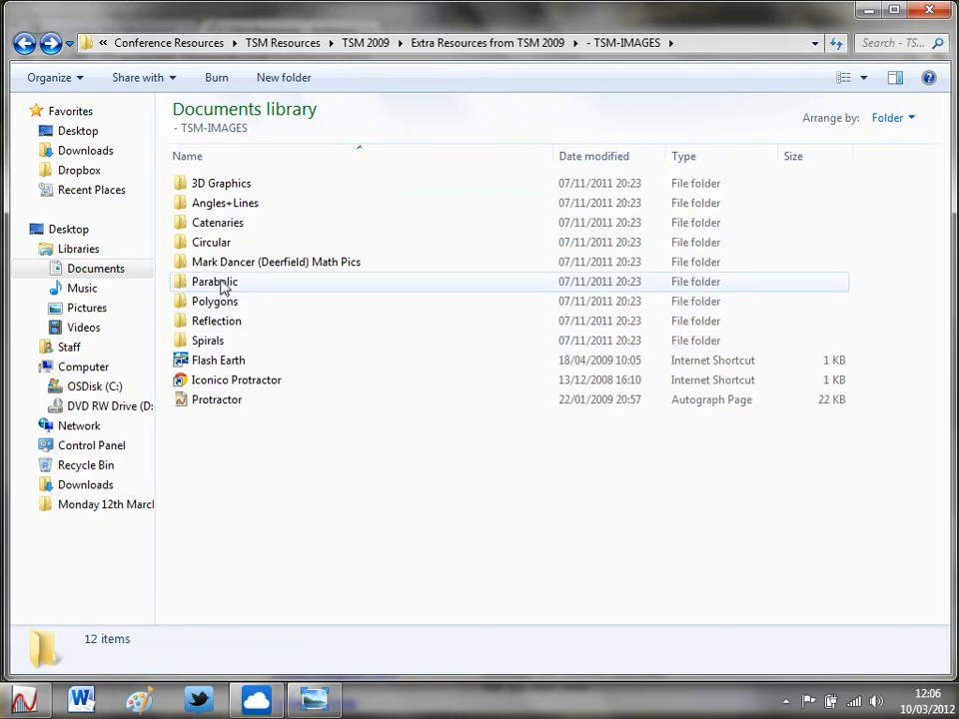
{"action": "double_click", "coordinate": [213, 279]}
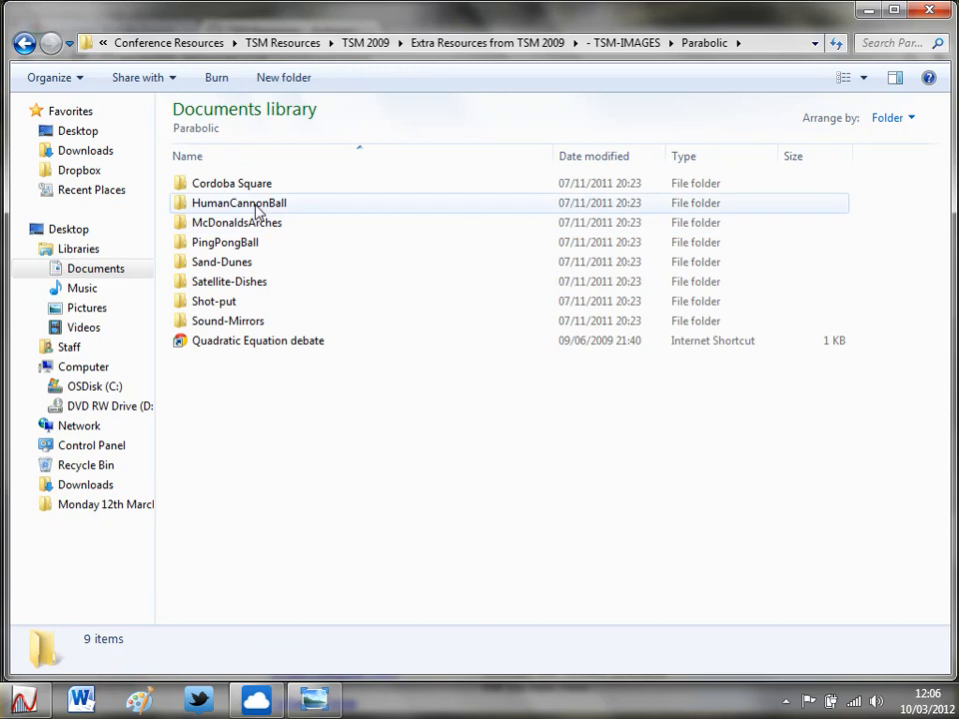
{"action": "double_click", "coordinate": [238, 204]}
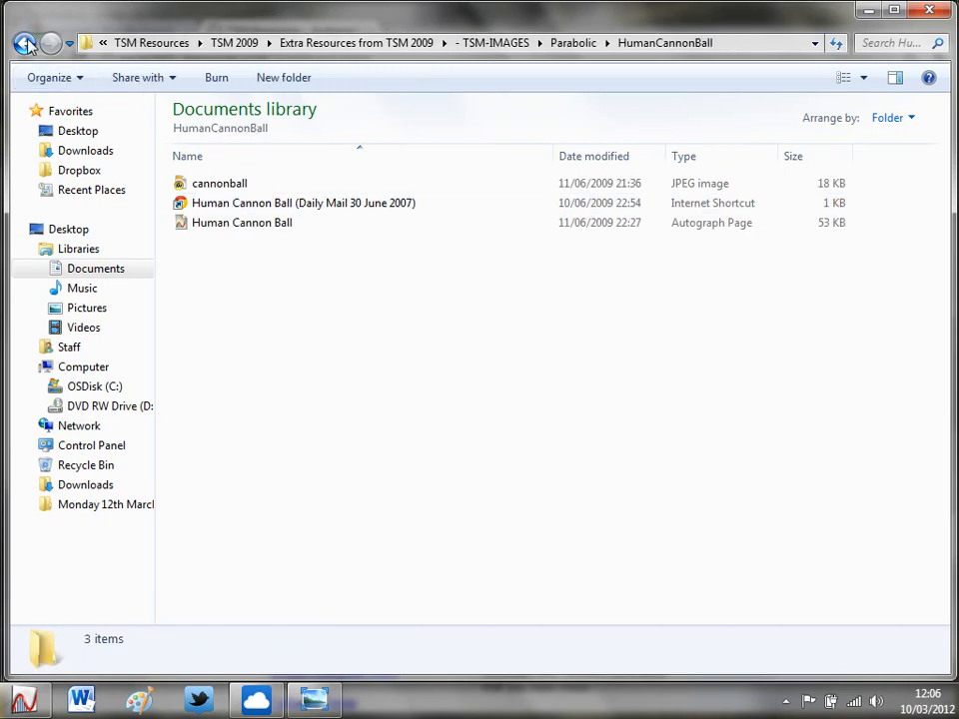
{"action": "left_click", "coordinate": [24, 42]}
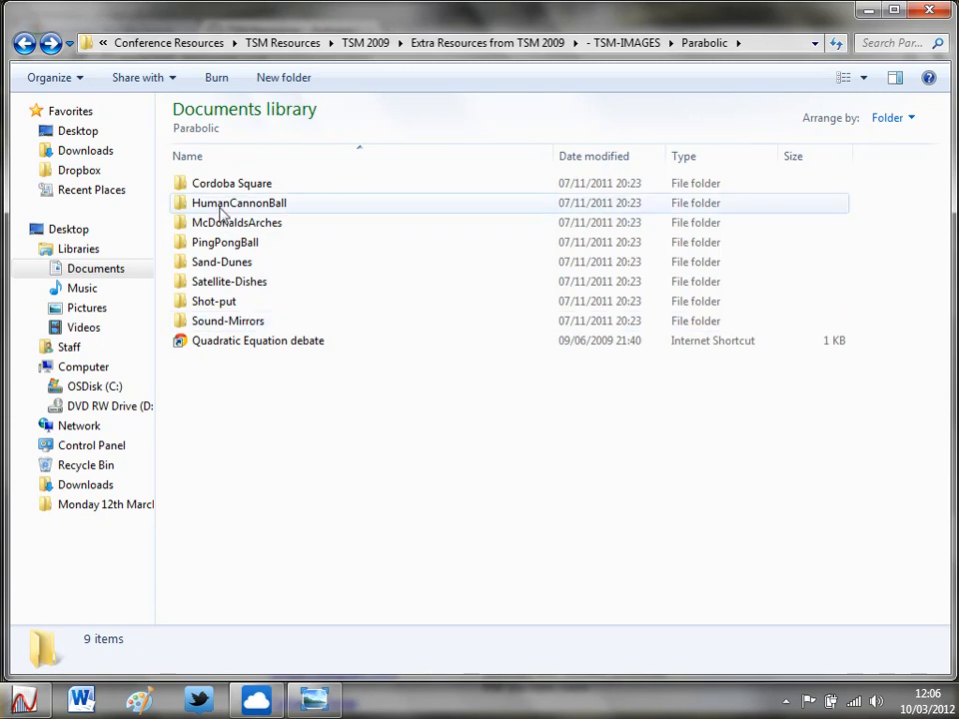
{"action": "double_click", "coordinate": [239, 204]}
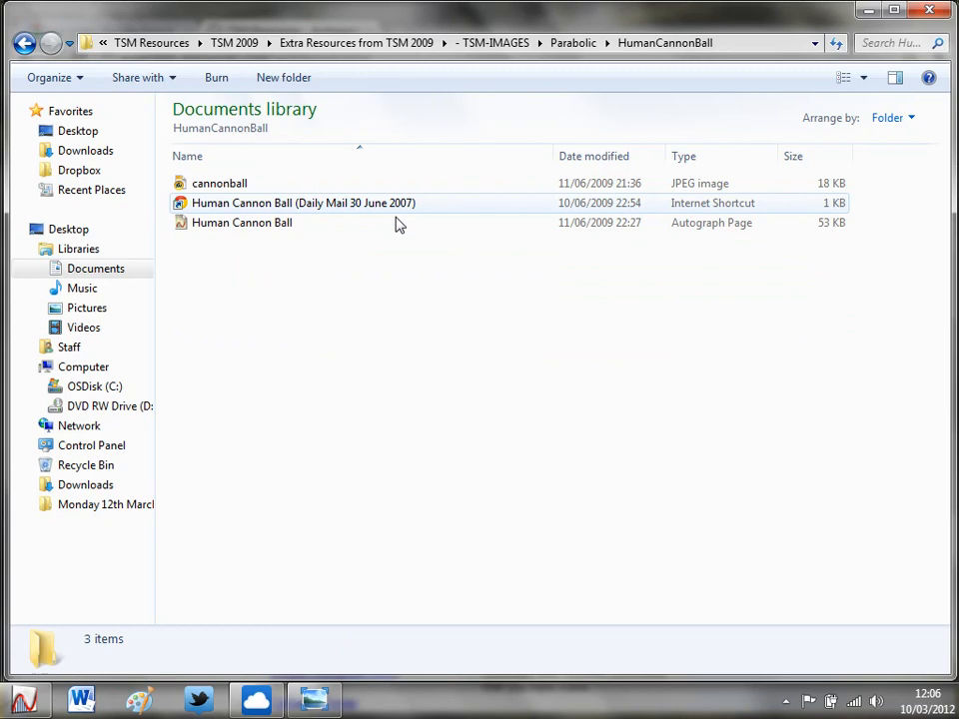
{"action": "mouse_move", "coordinate": [314, 697]}
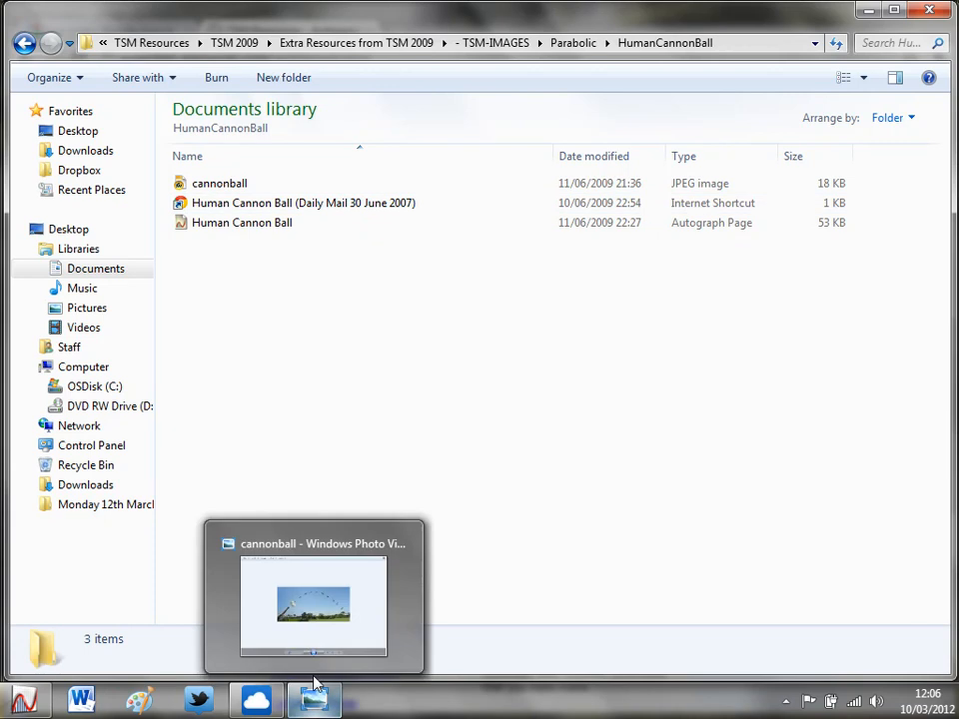
Step: View cannonball.jpg, the human cannonball's parabolic flight, in Windows Photo Viewer
{"action": "left_click", "coordinate": [314, 599]}
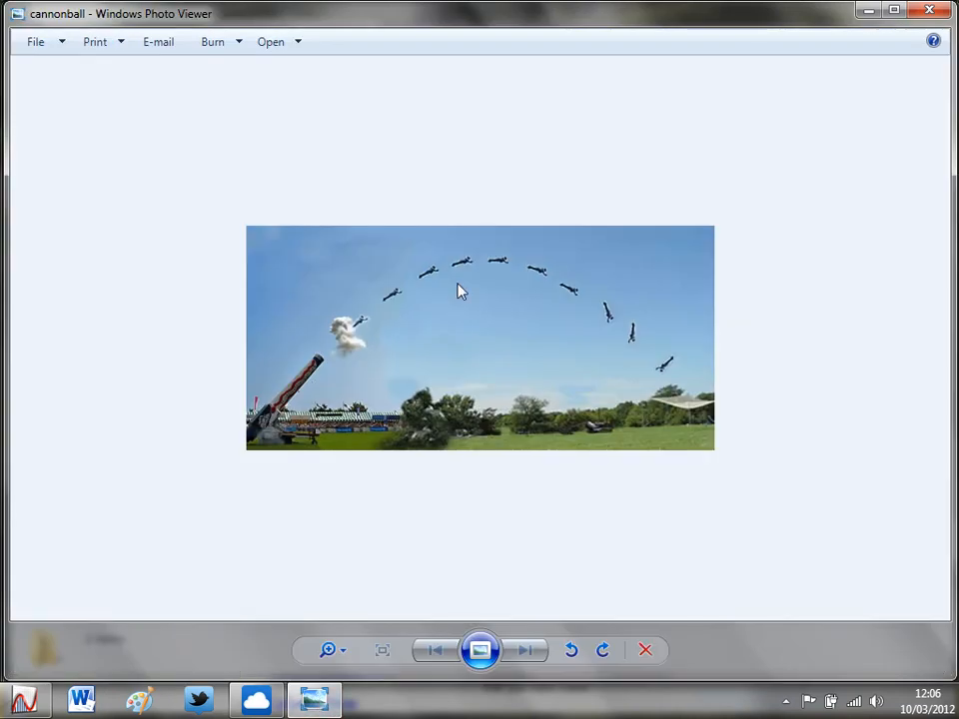
{"action": "mouse_move", "coordinate": [683, 409]}
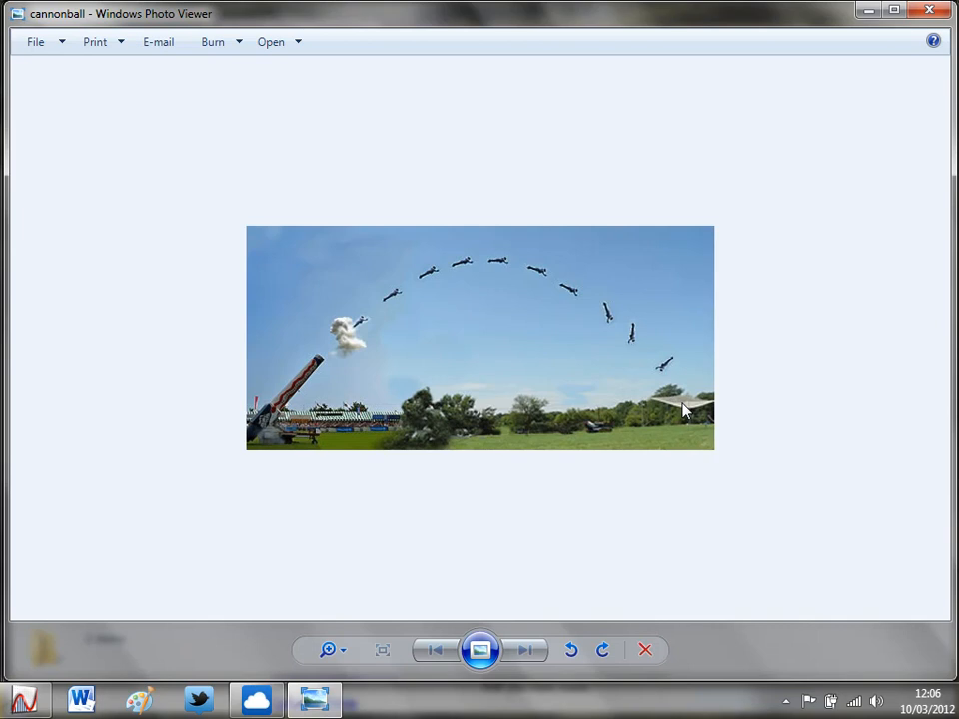
{"action": "mouse_move", "coordinate": [523, 420]}
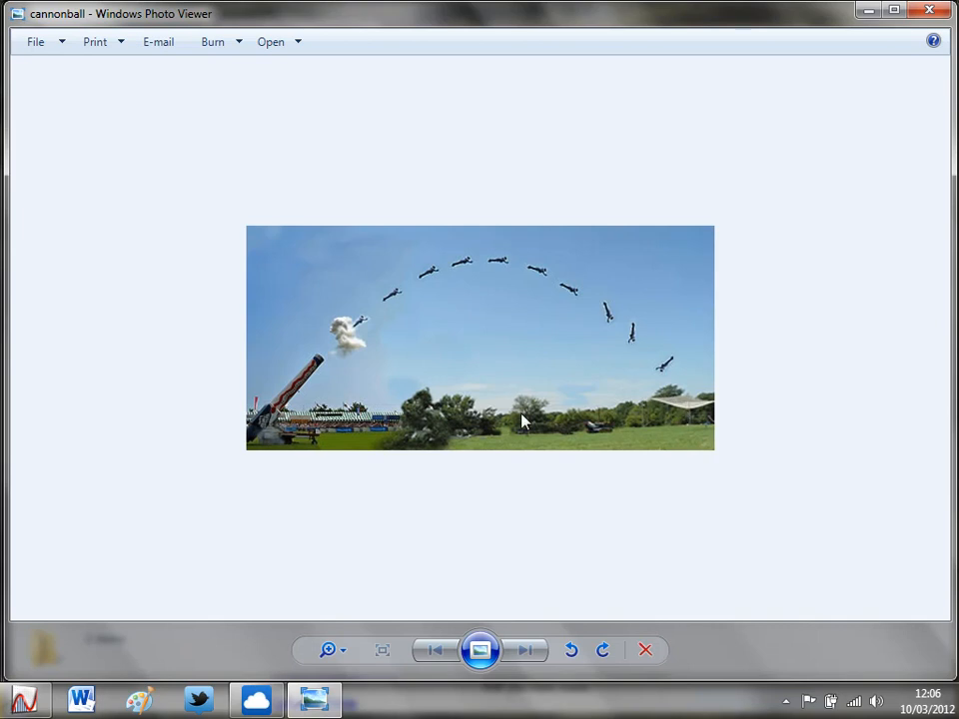
{"action": "mouse_move", "coordinate": [455, 294]}
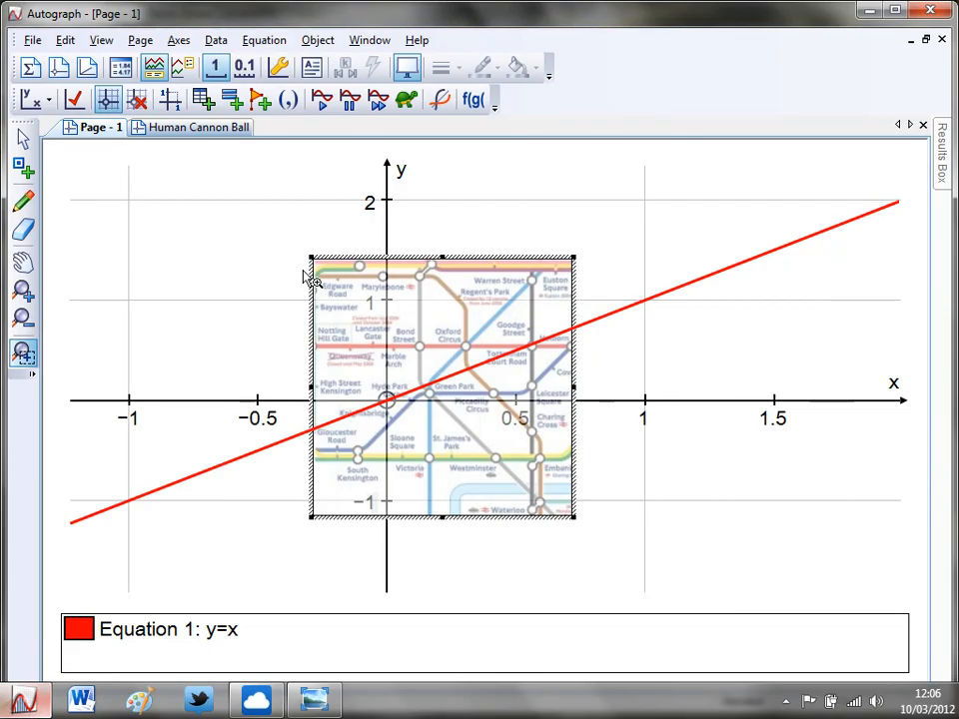
Step: Switch to the Human Cannon Ball page with parabola y=a(b²−x²), a=0.035, b=17.3
{"action": "left_click", "coordinate": [200, 127]}
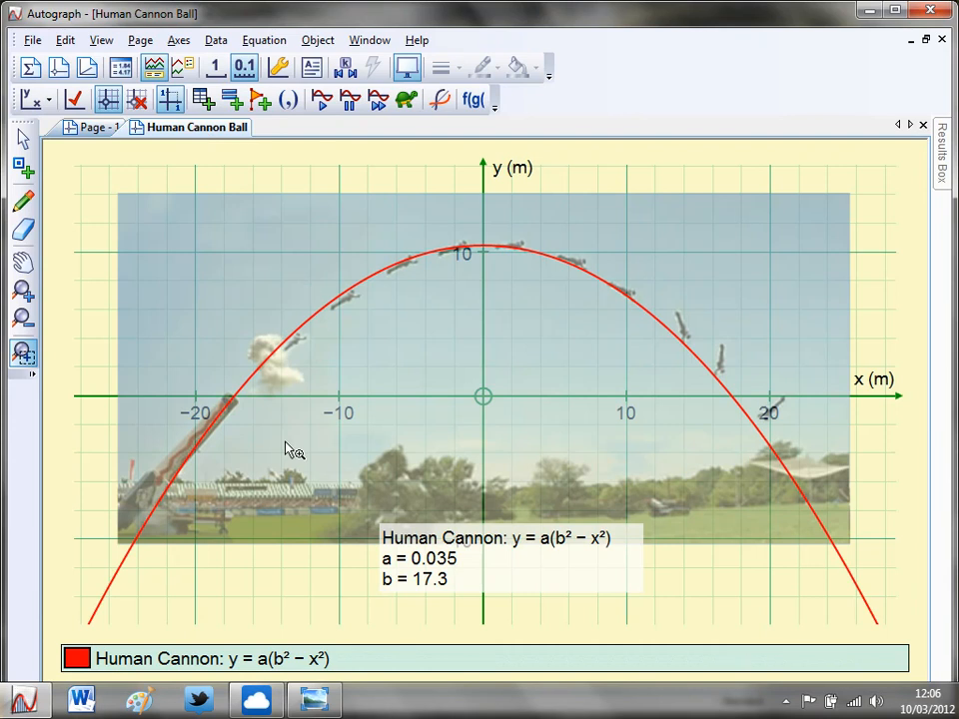
{"action": "mouse_move", "coordinate": [138, 583]}
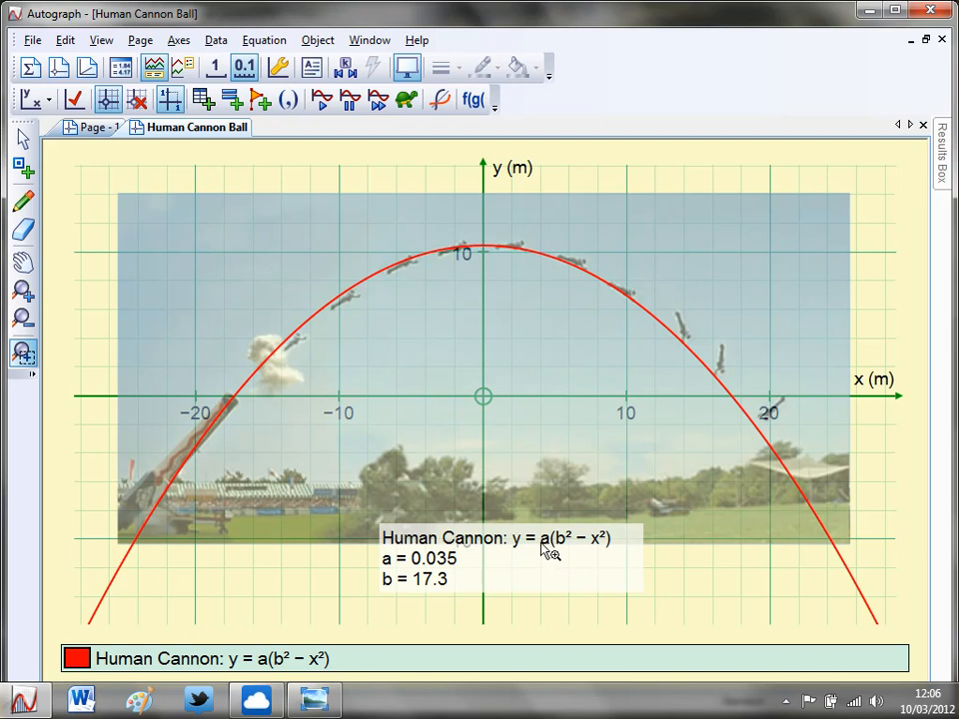
{"action": "mouse_move", "coordinate": [218, 444]}
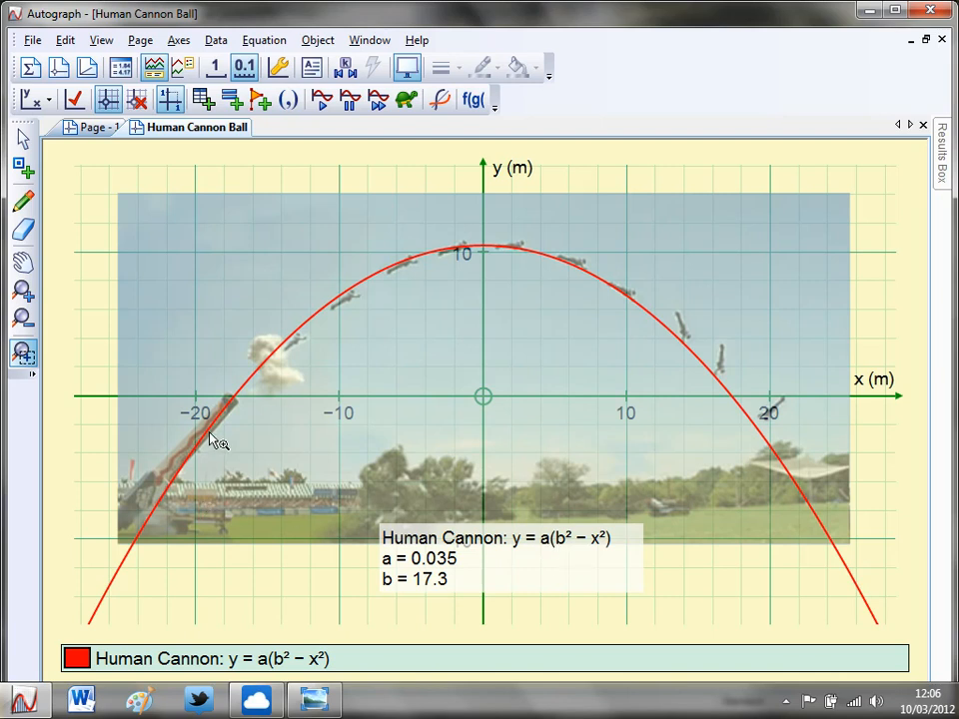
{"action": "mouse_move", "coordinate": [837, 499]}
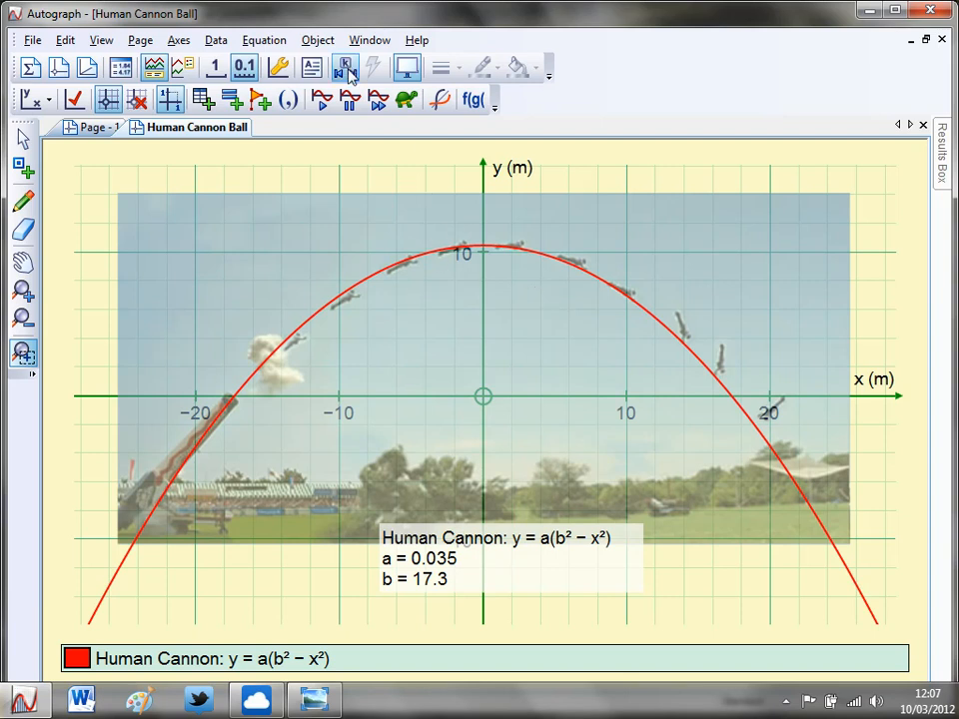
Step: In the Constant Controller, nudge b up to 17.5 and step a back to 0.035
{"action": "left_click", "coordinate": [344, 68]}
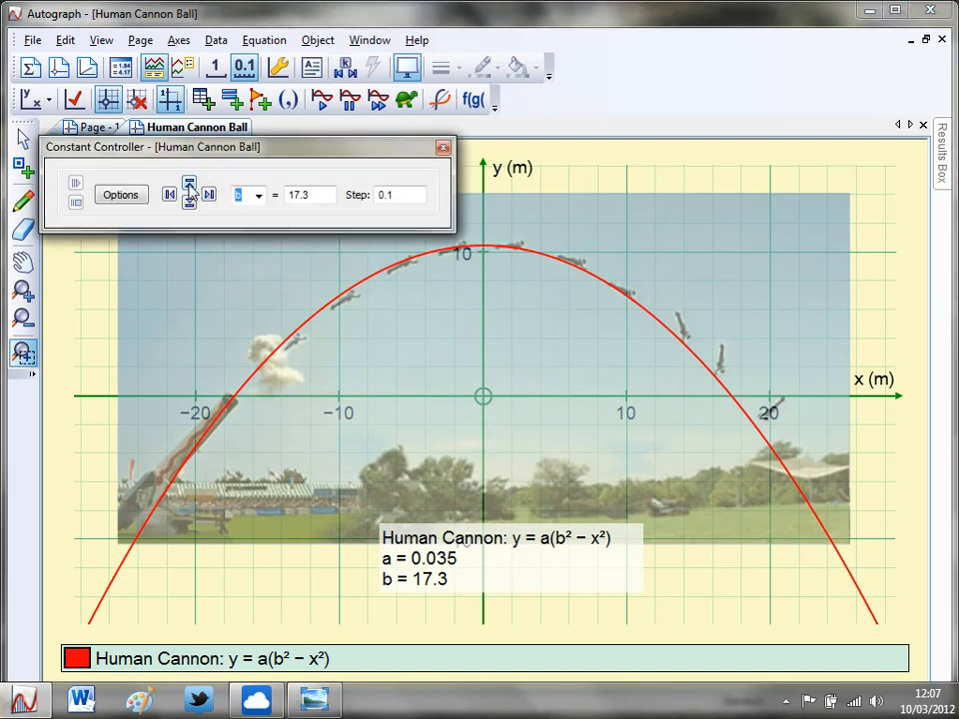
{"action": "left_click", "coordinate": [187, 194]}
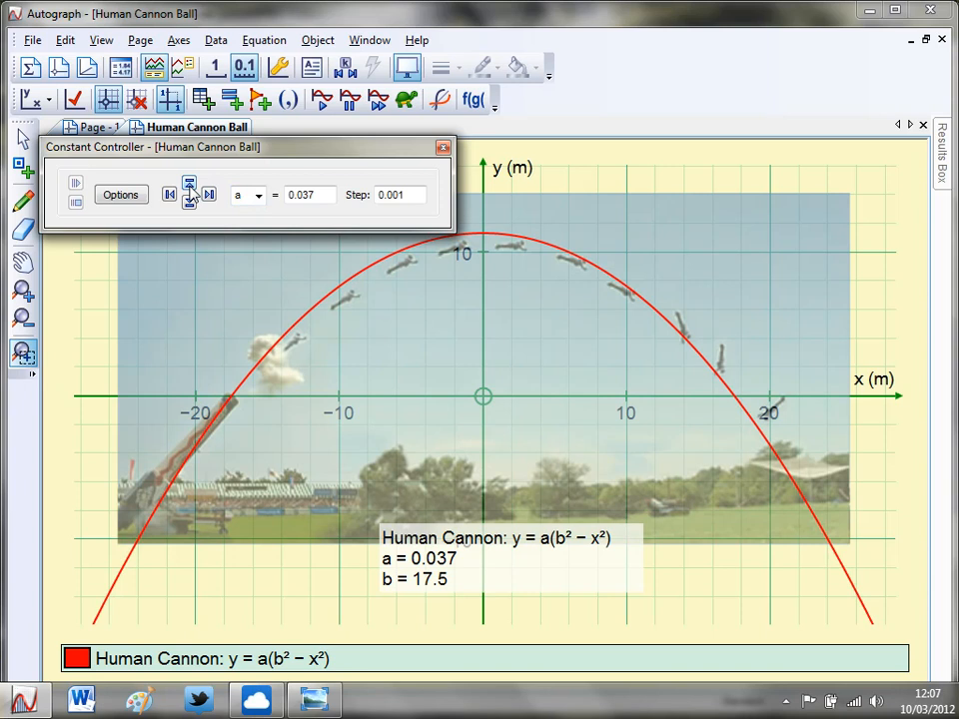
{"action": "left_click", "coordinate": [190, 204]}
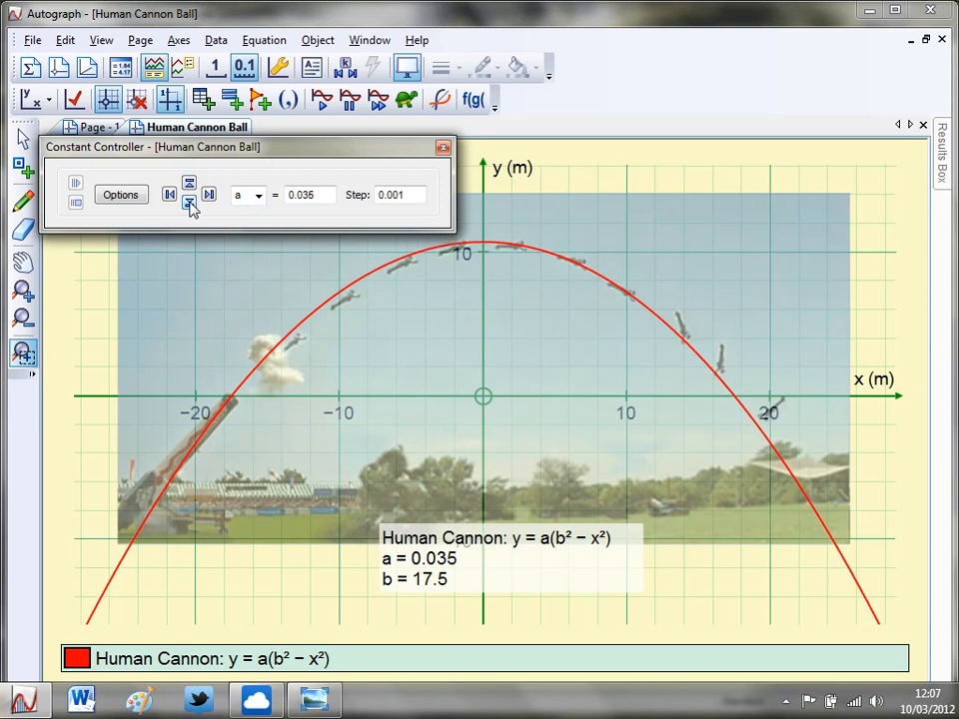